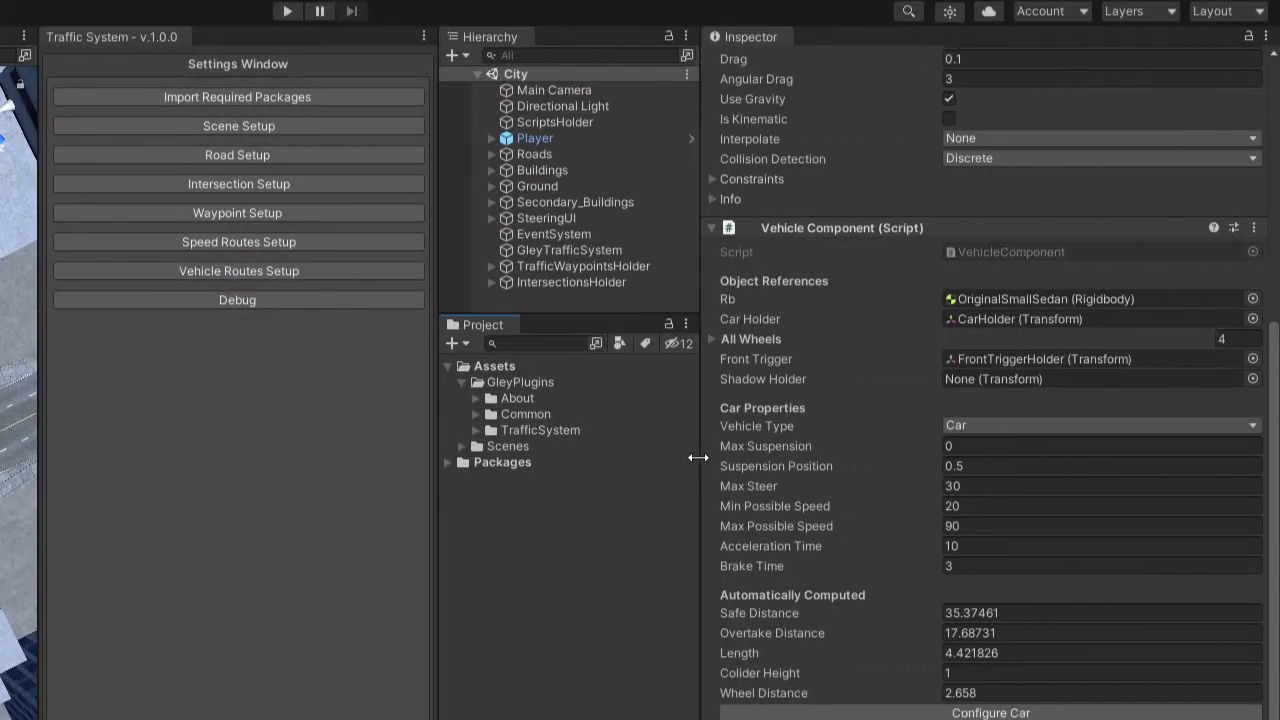
Step: Select ScriptsHolder to show its Traffic Component, referencing the player and a 50-vehicle pool
left_click(556, 121)
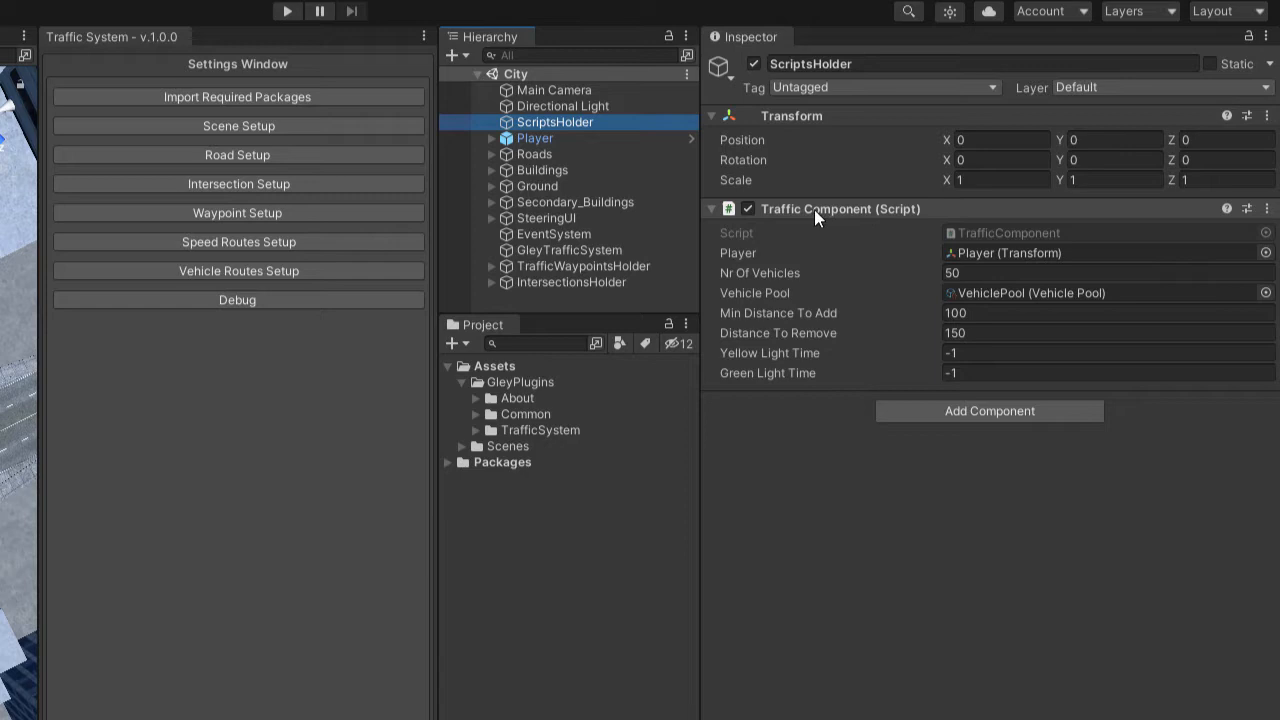
mouse_move(905, 214)
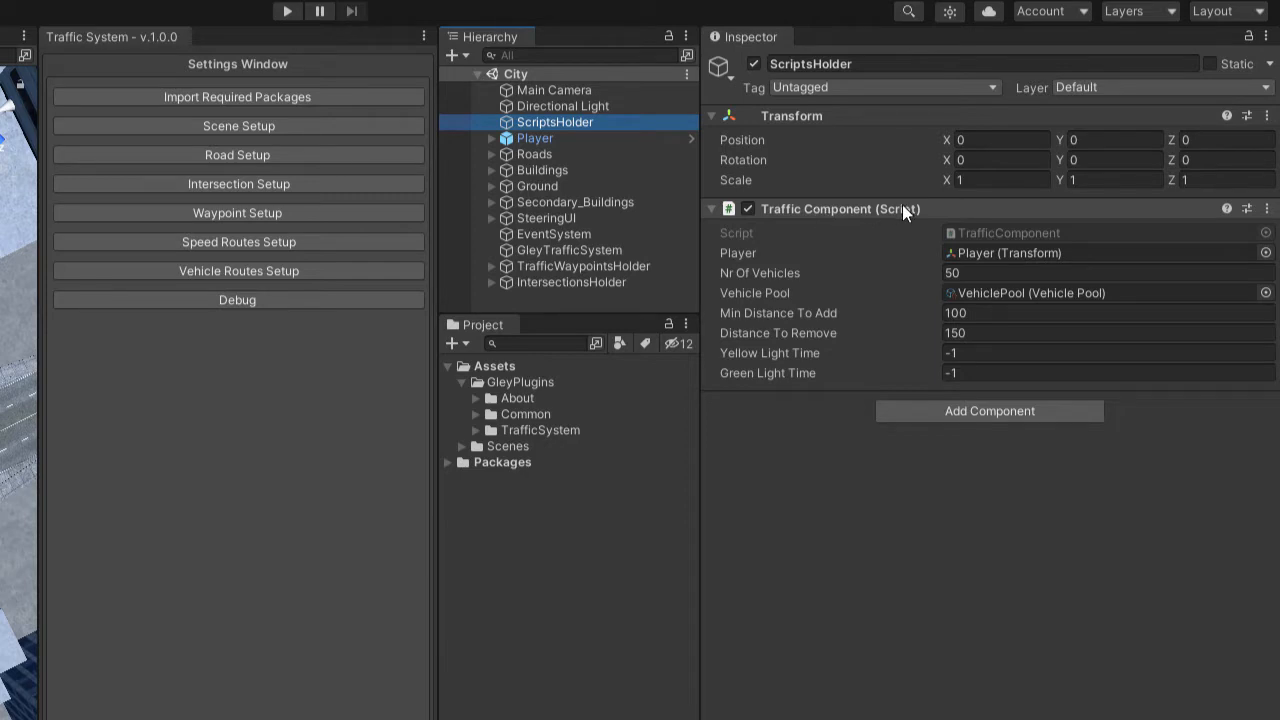
mouse_move(895, 265)
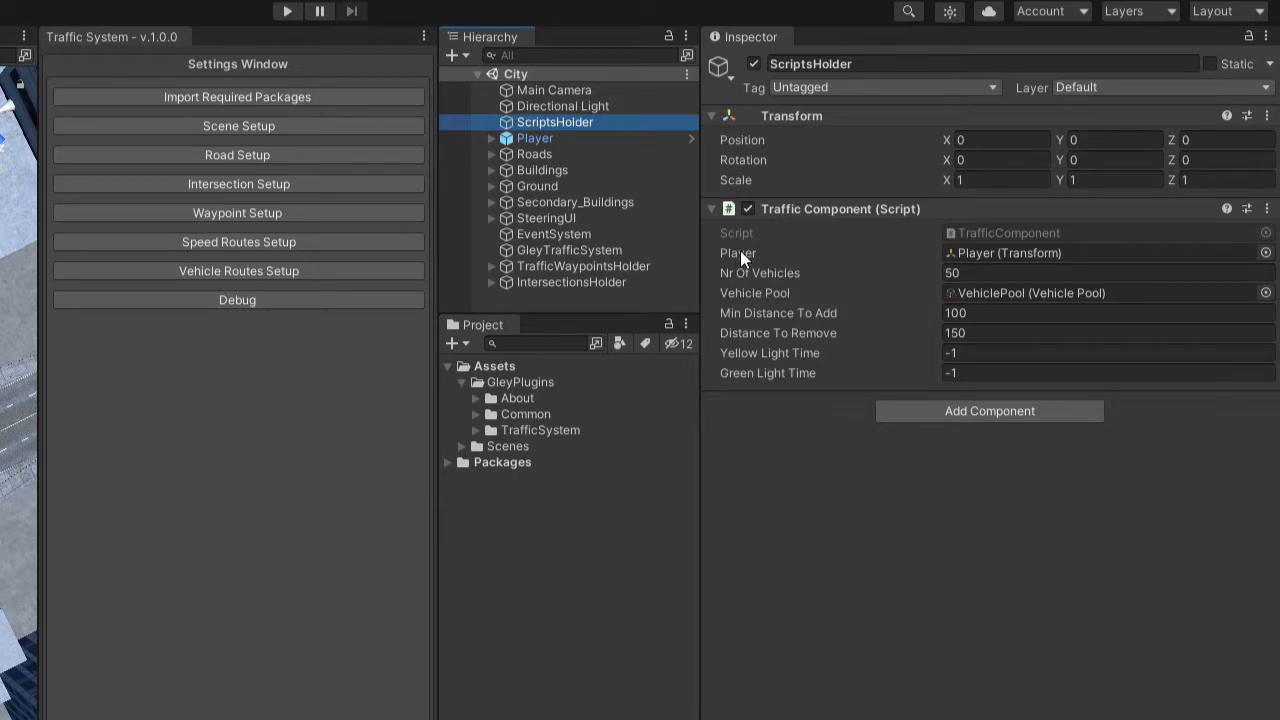
mouse_move(740, 253)
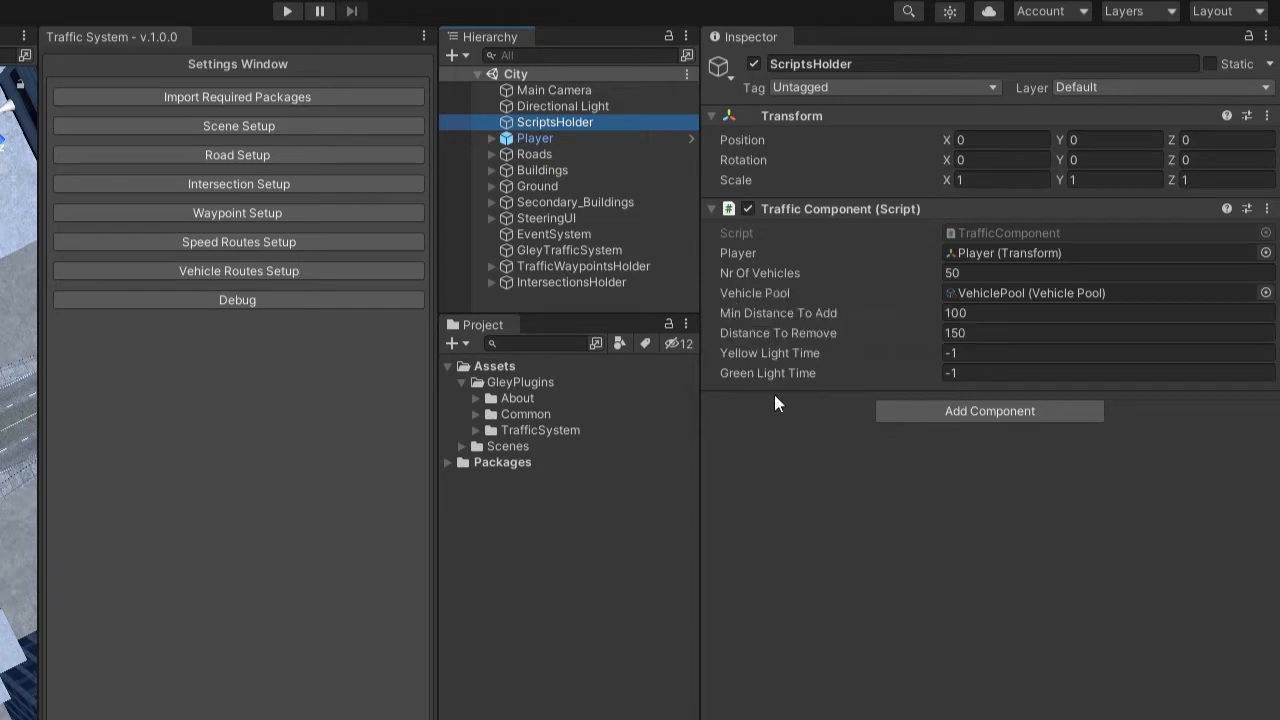
mouse_move(760, 356)
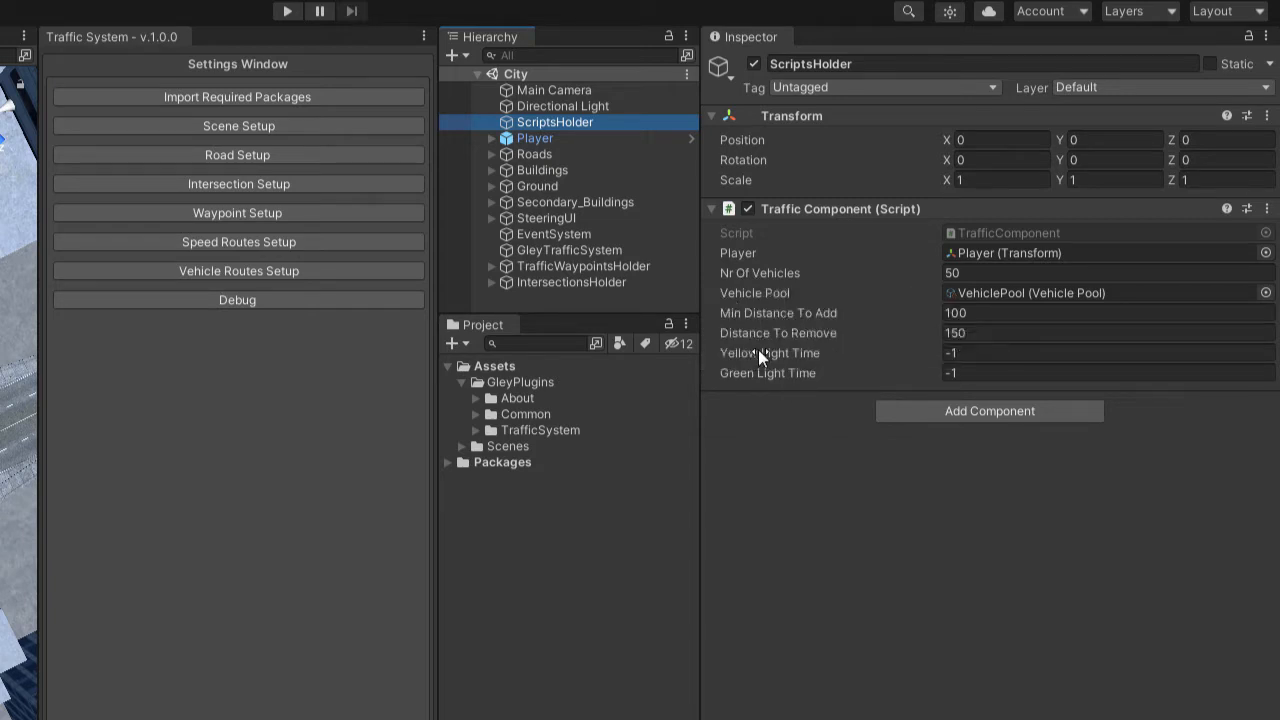
mouse_move(778, 333)
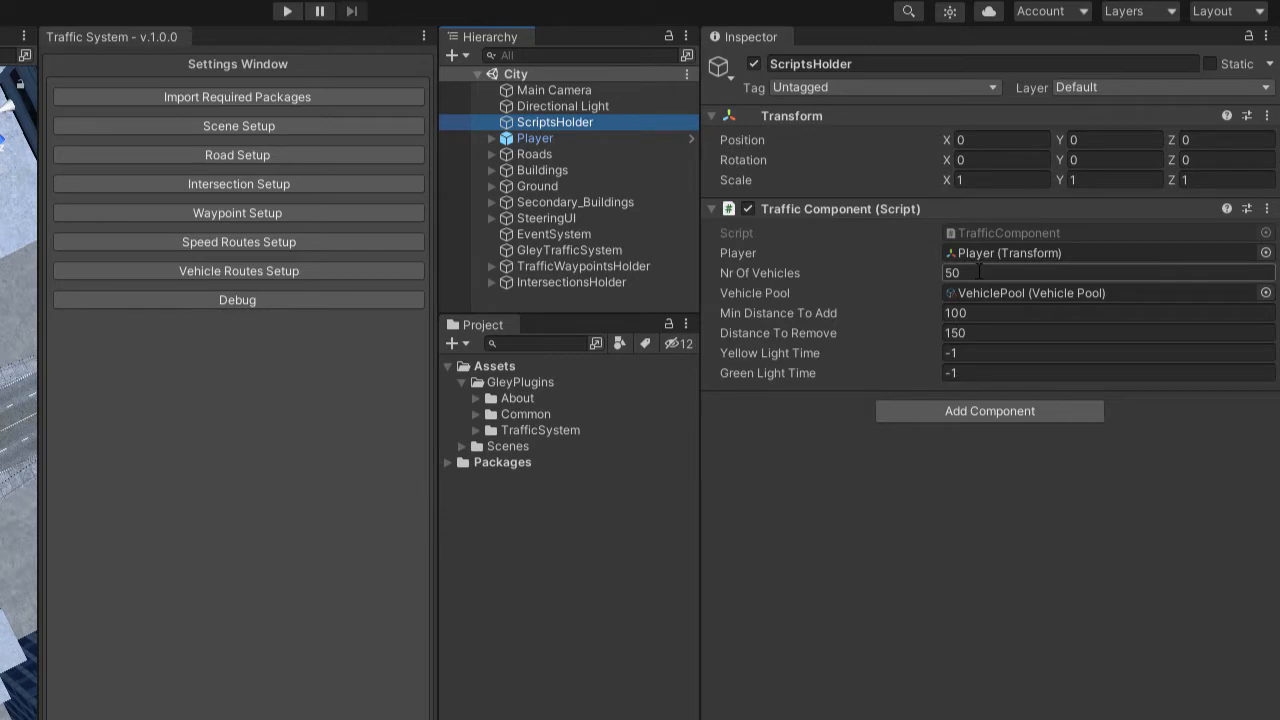
Step: Enter 20 as the Traffic Component's number of vehicles
type("20")
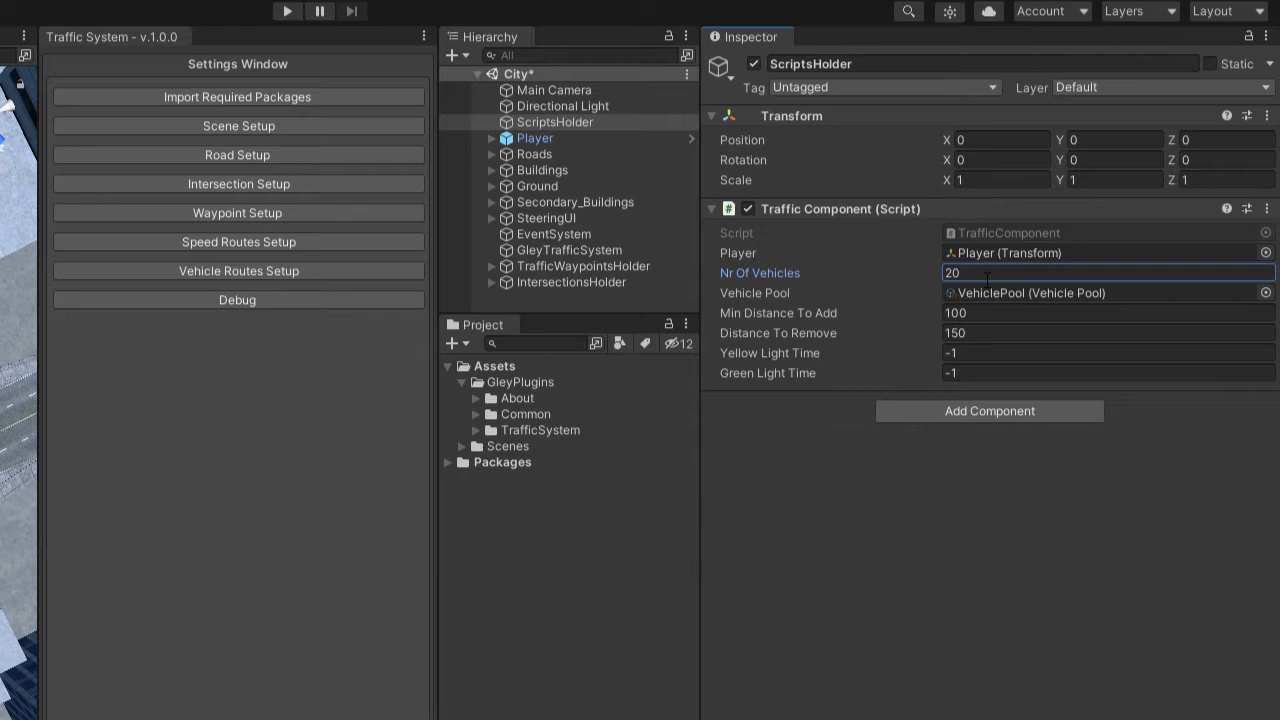
mouse_move(754, 293)
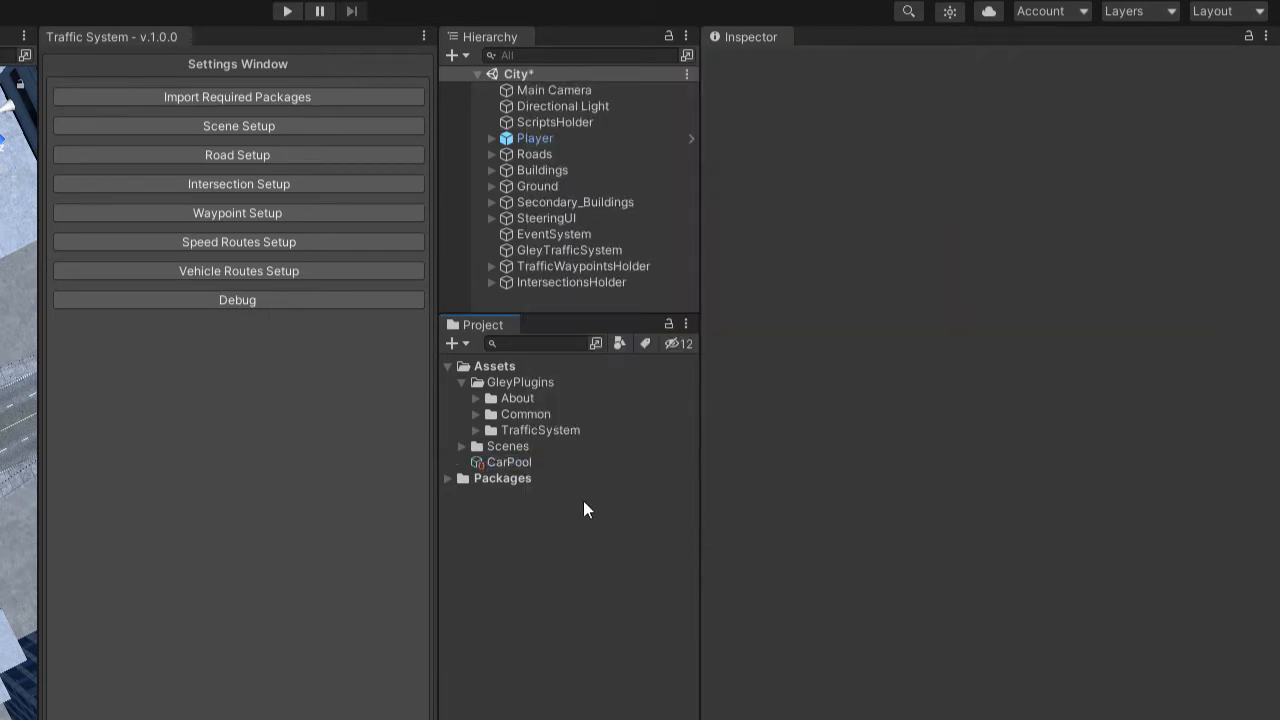
Step: Select the CarPool asset and focus its Traffic Cars array size field
left_click(510, 461)
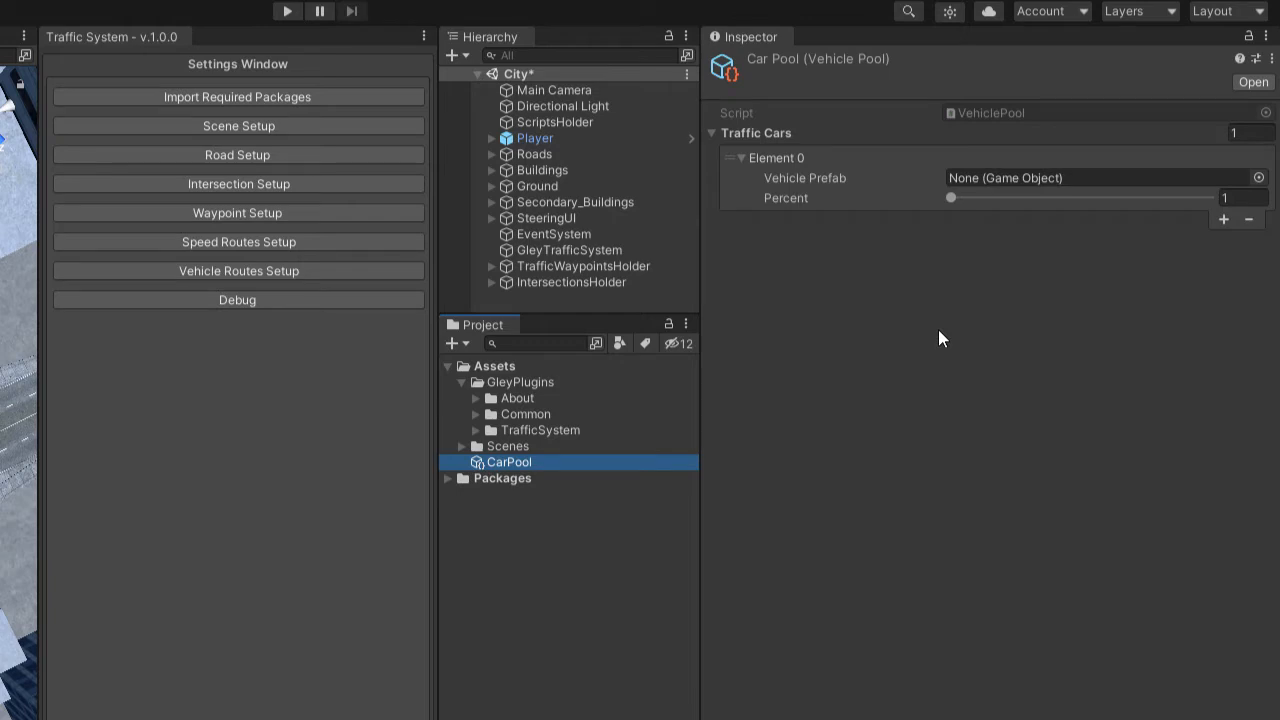
mouse_move(492, 475)
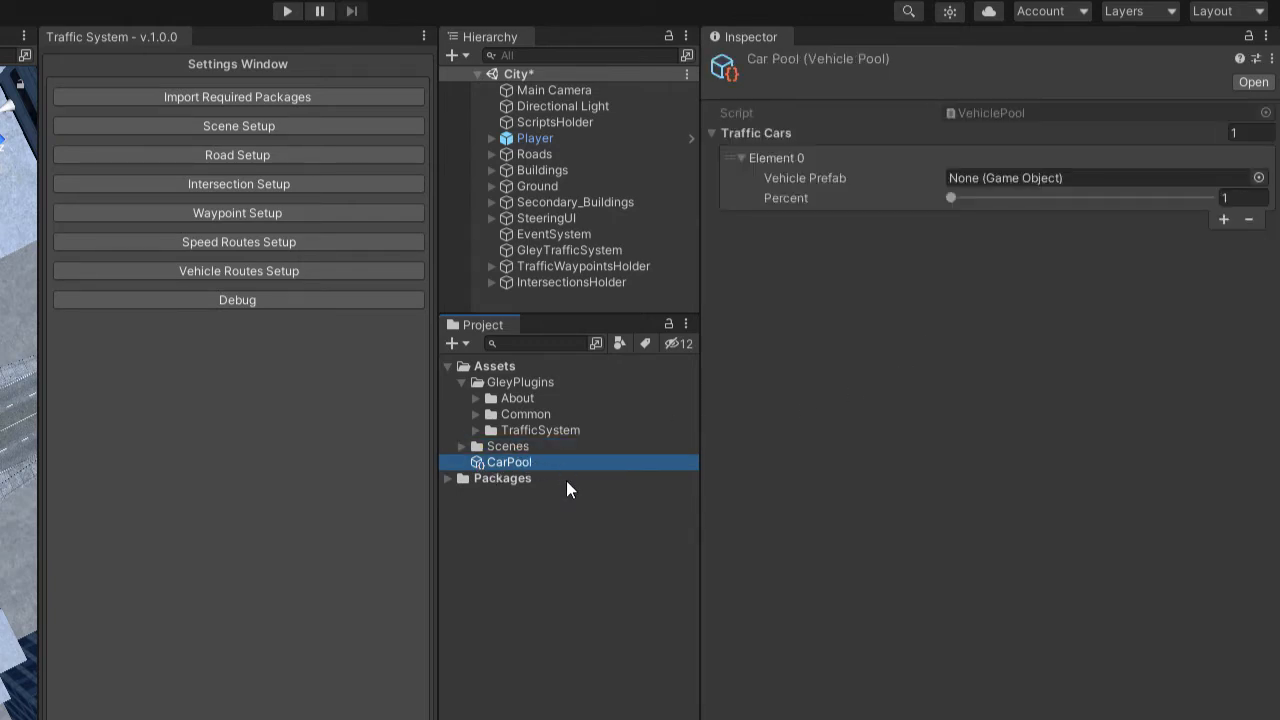
mouse_move(575, 485)
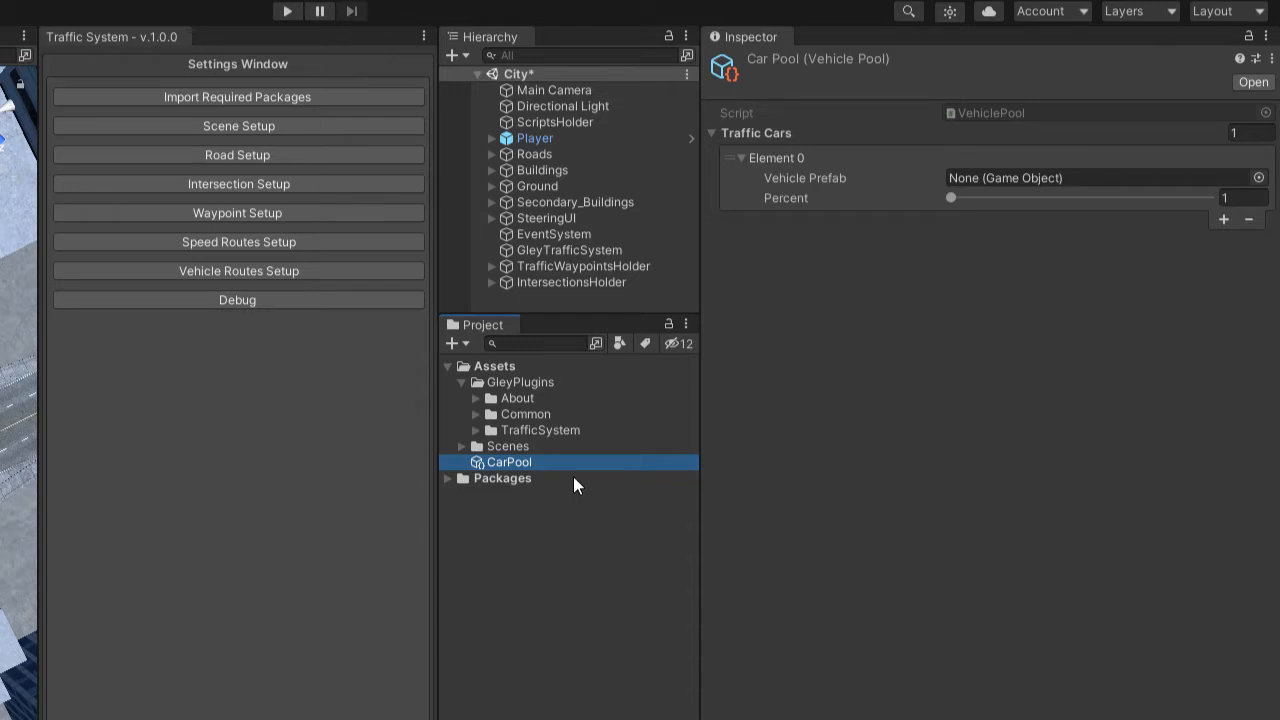
mouse_move(555, 517)
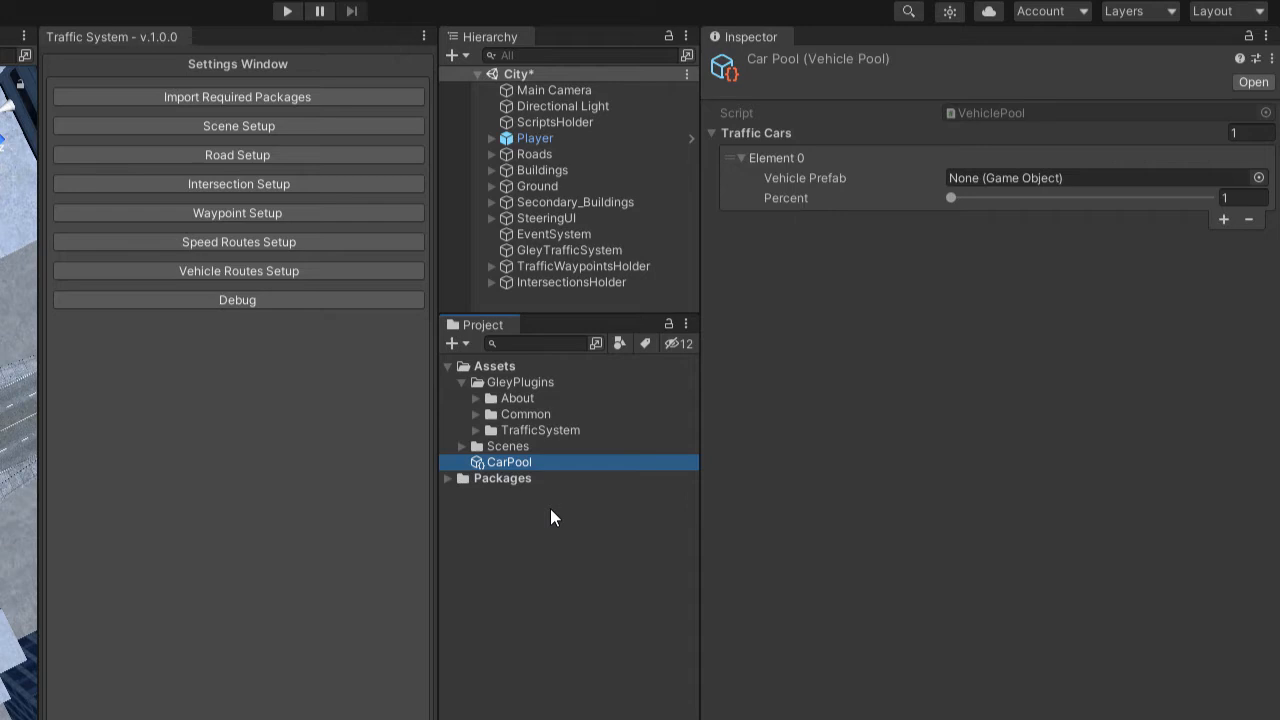
mouse_move(547, 518)
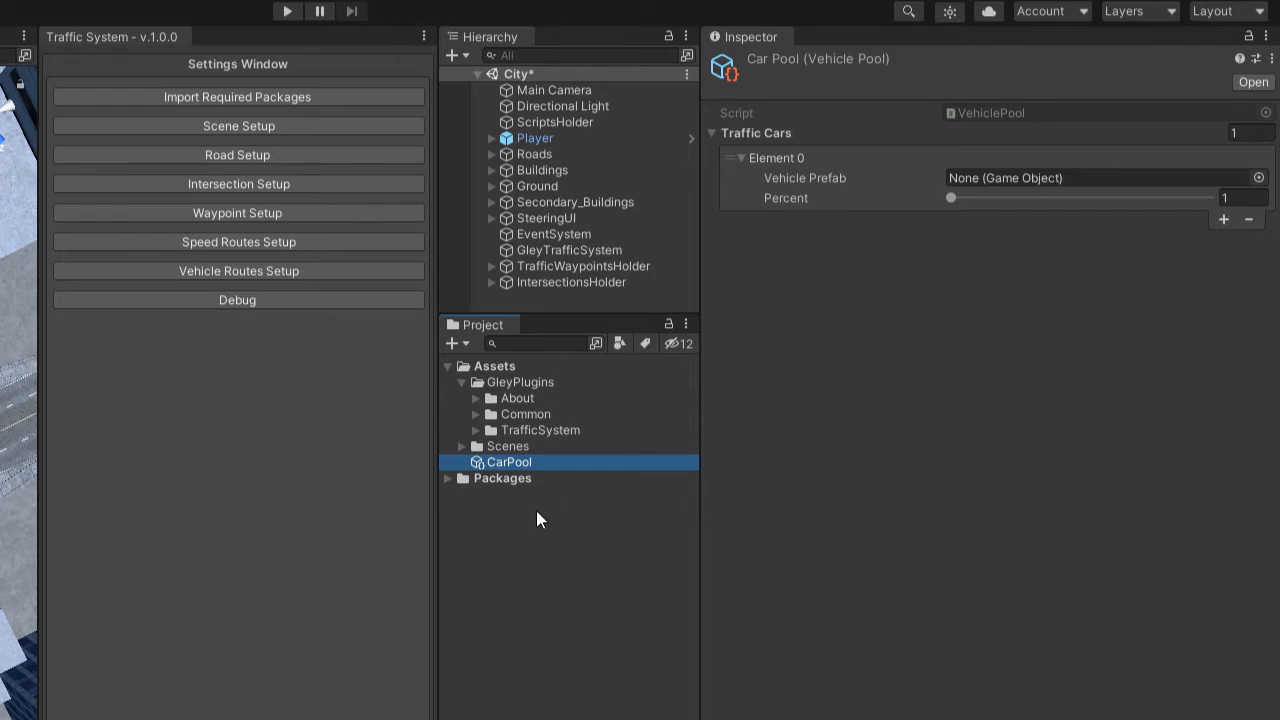
mouse_move(540, 453)
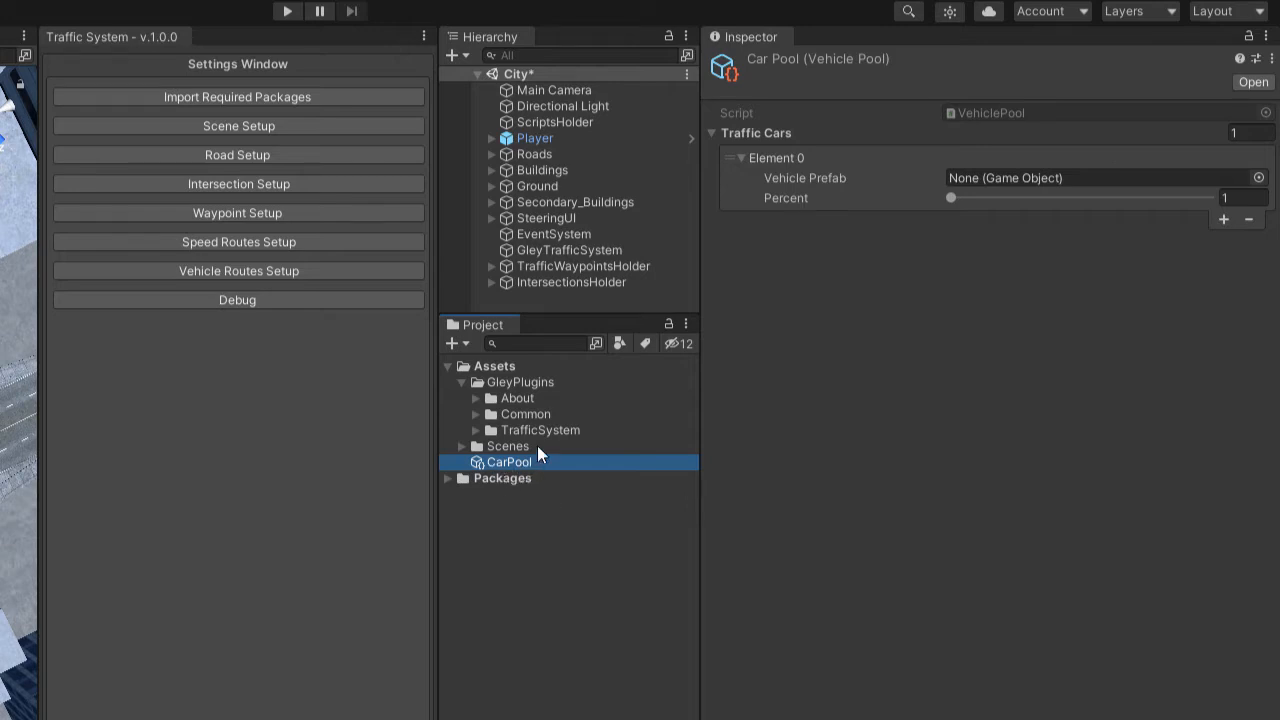
mouse_move(551, 472)
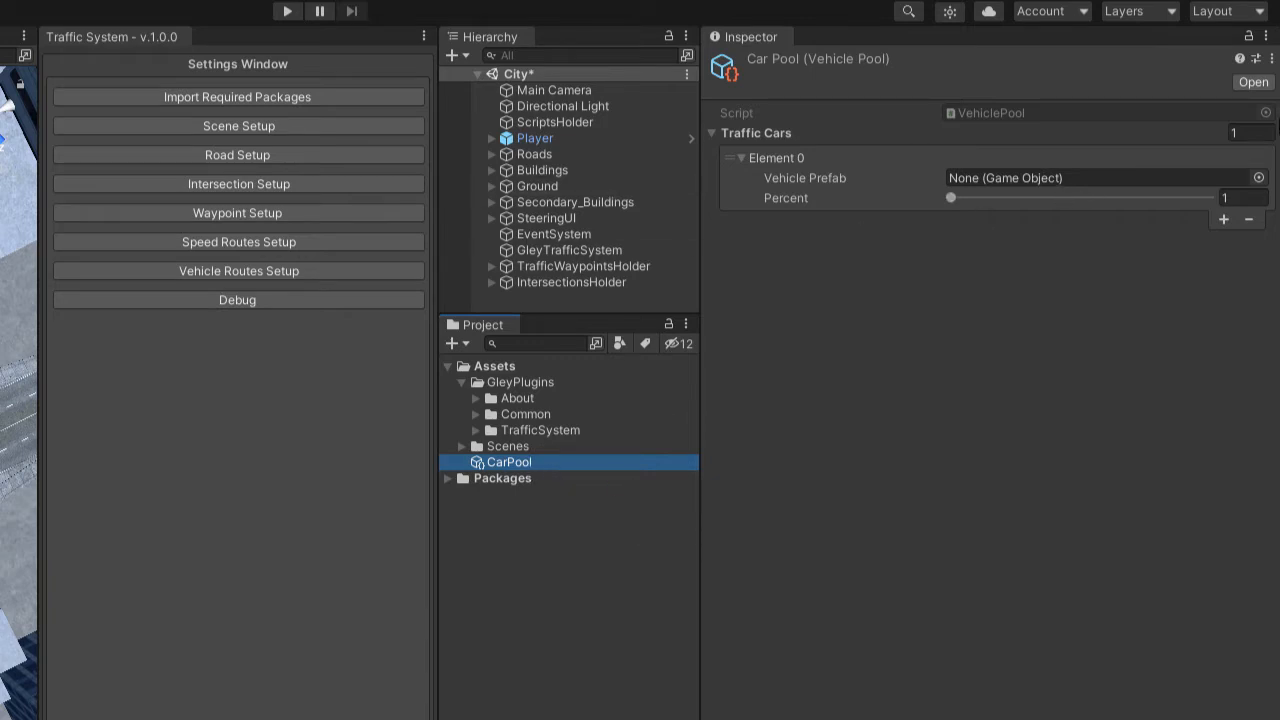
left_click(1243, 133)
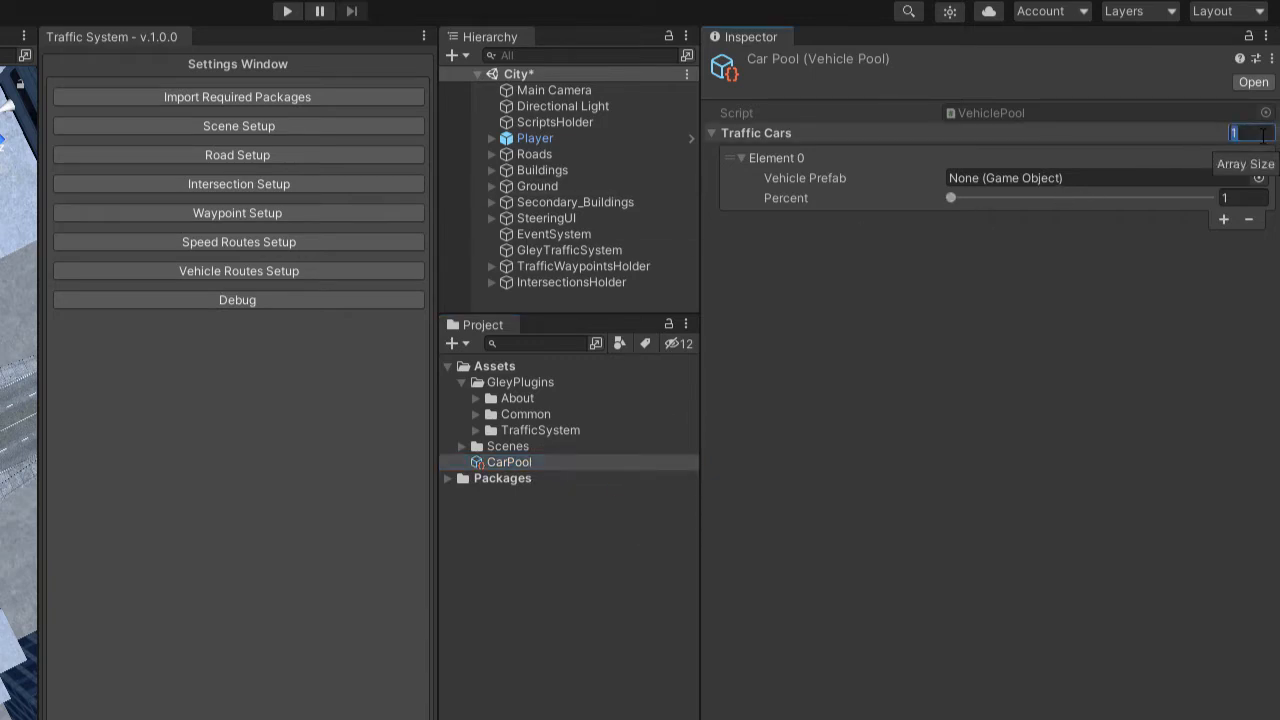
Step: Set the CarPool Traffic Cars array size to 3 for the three sedan prefabs
type("3")
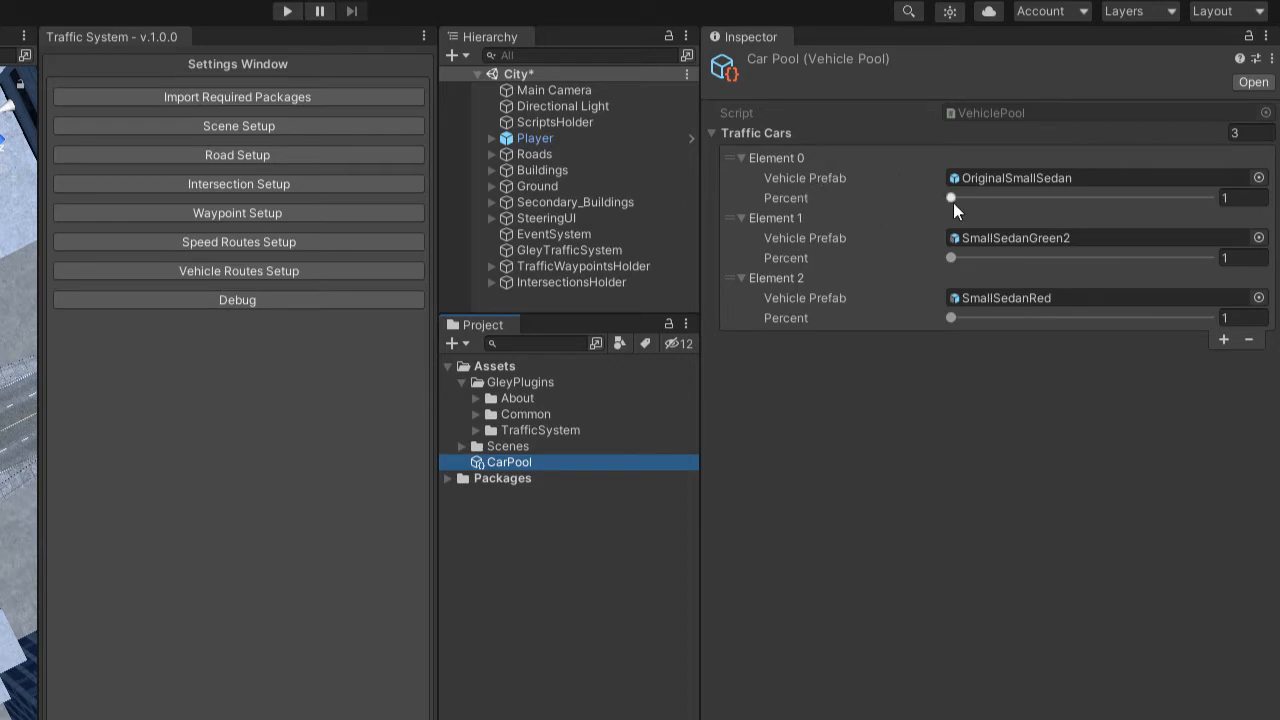
Step: Set OriginalSmallSedan's Percent to 50 and enter 25 for the next element
left_click_drag(951, 197, 1051, 197)
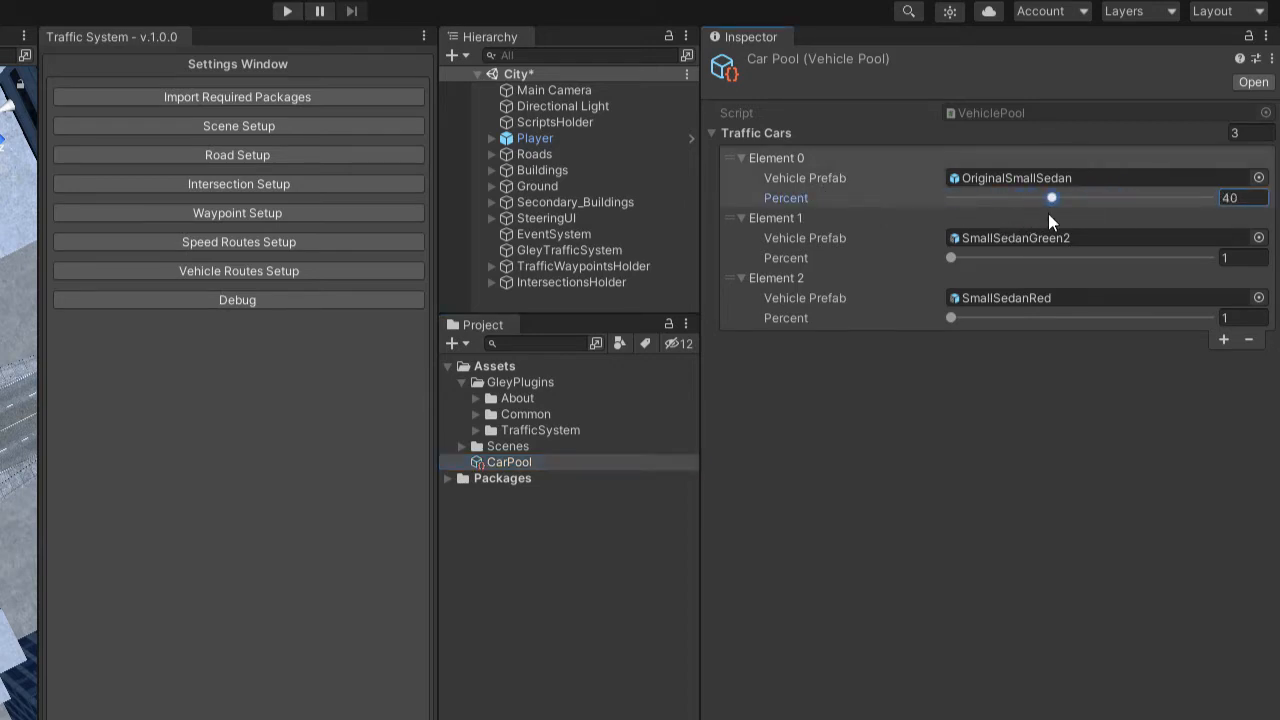
left_click_drag(1050, 197, 1062, 197)
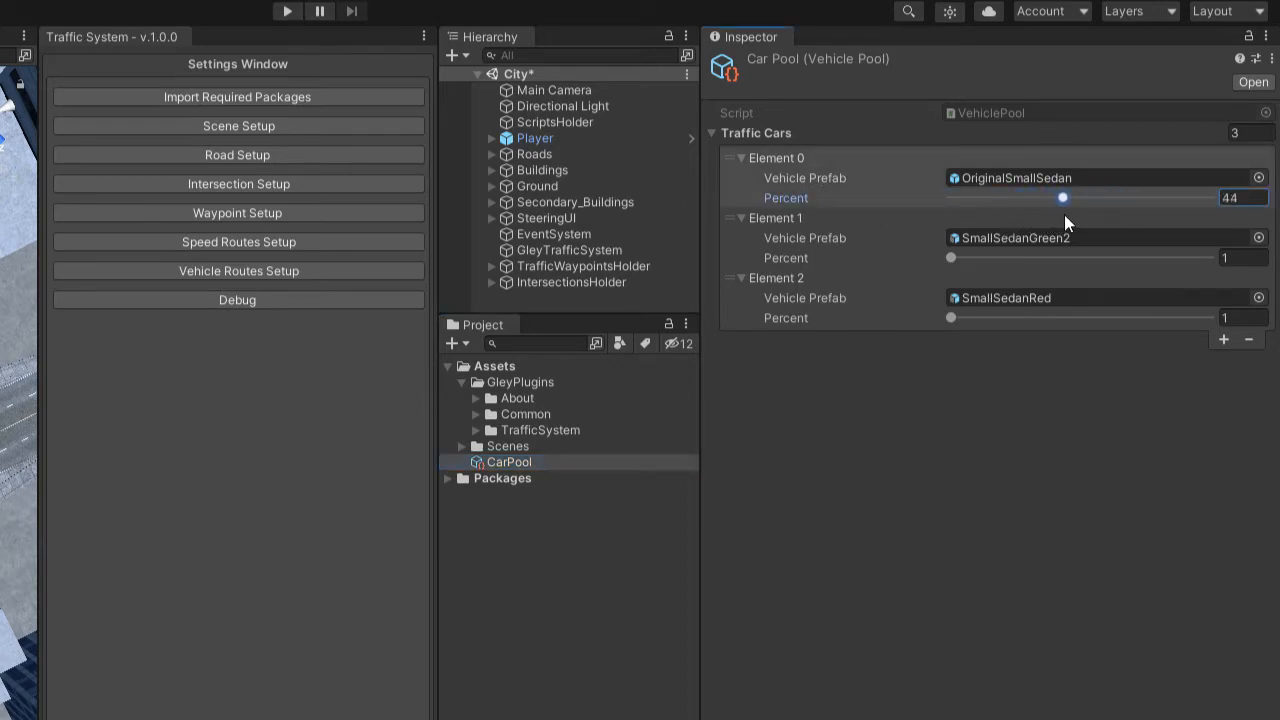
left_click_drag(1062, 197, 1073, 197)
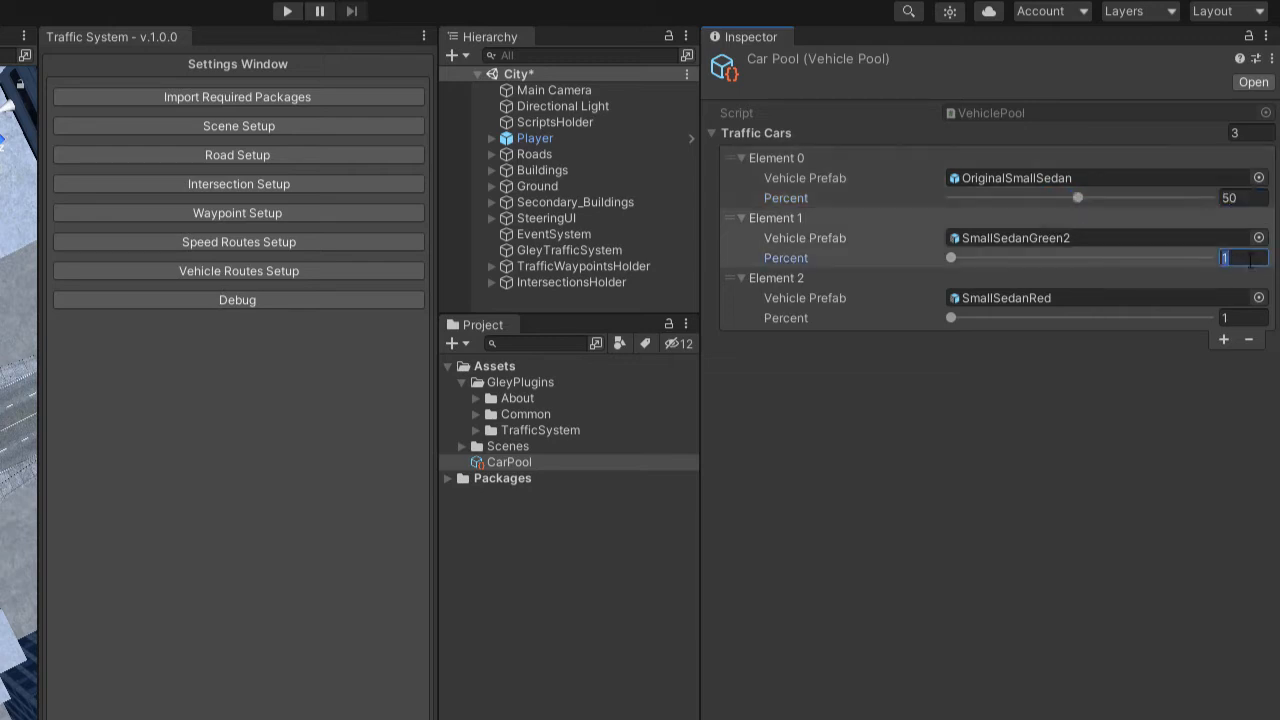
type("25")
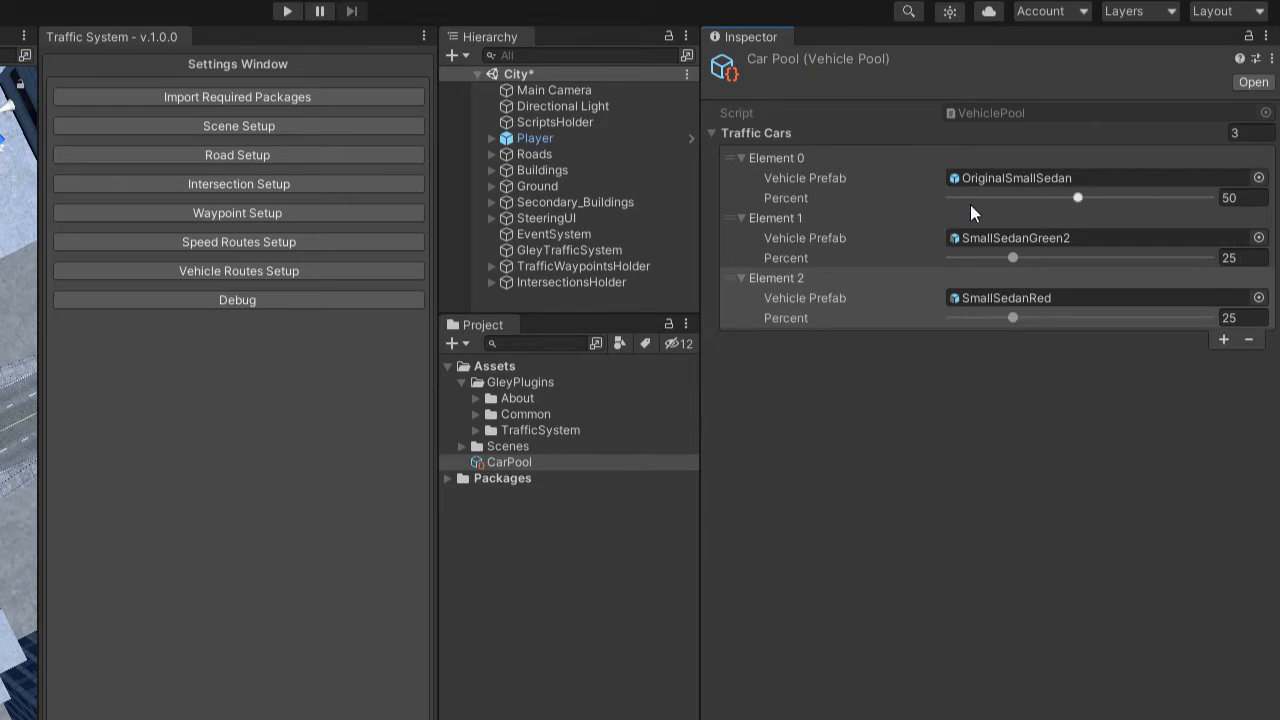
Step: Adjust the three Percent sliders toward 65, 15 and 78, then reselect ScriptsHolder
left_click_drag(1078, 197, 1140, 197)
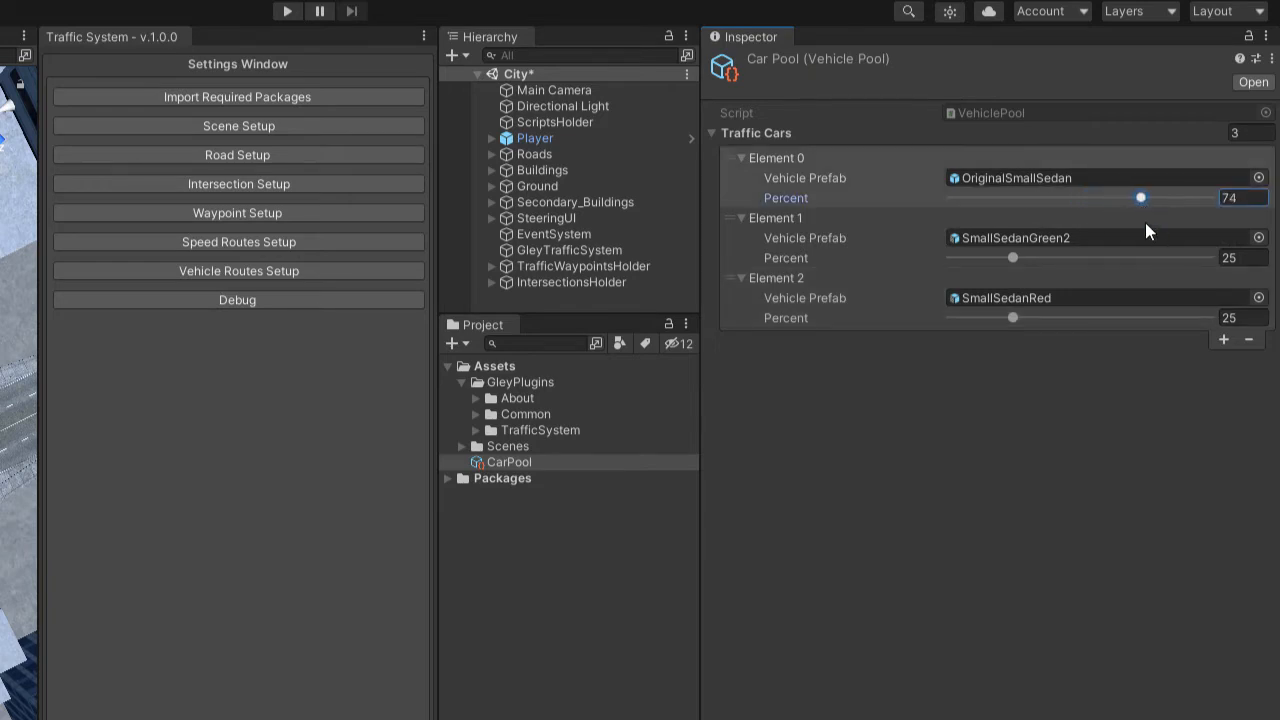
left_click_drag(1013, 257, 987, 257)
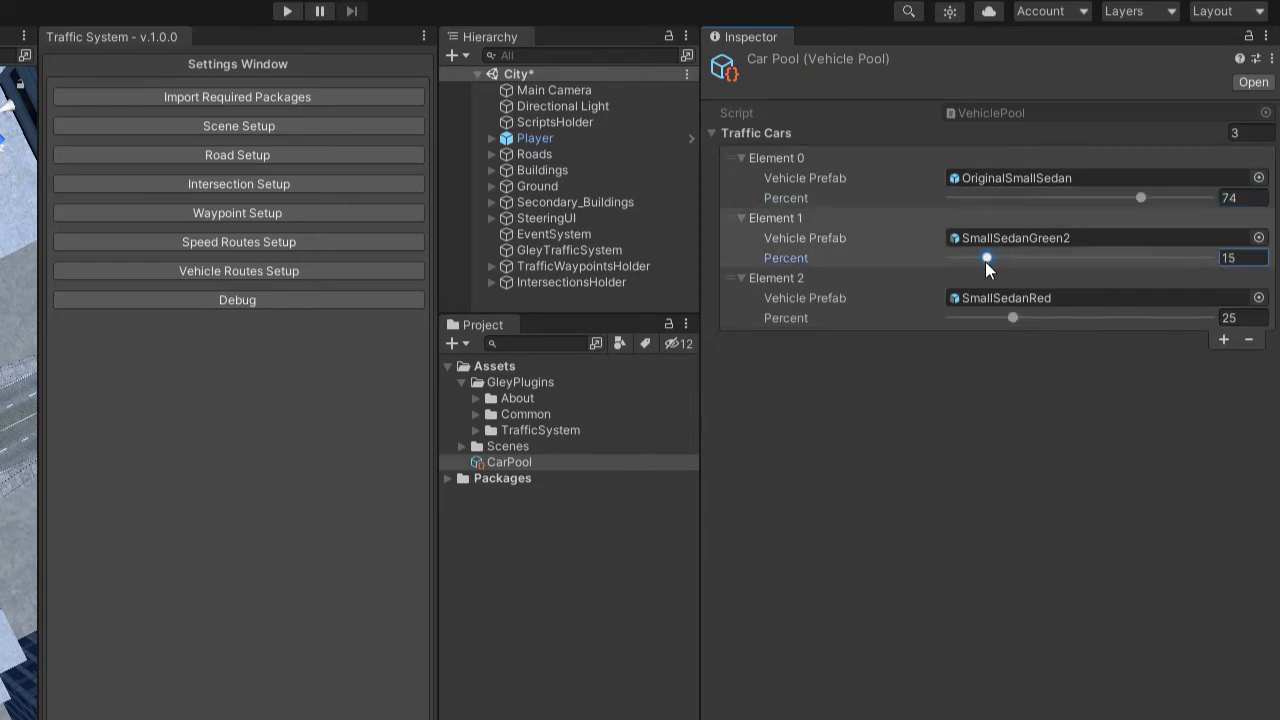
left_click_drag(989, 257, 982, 257)
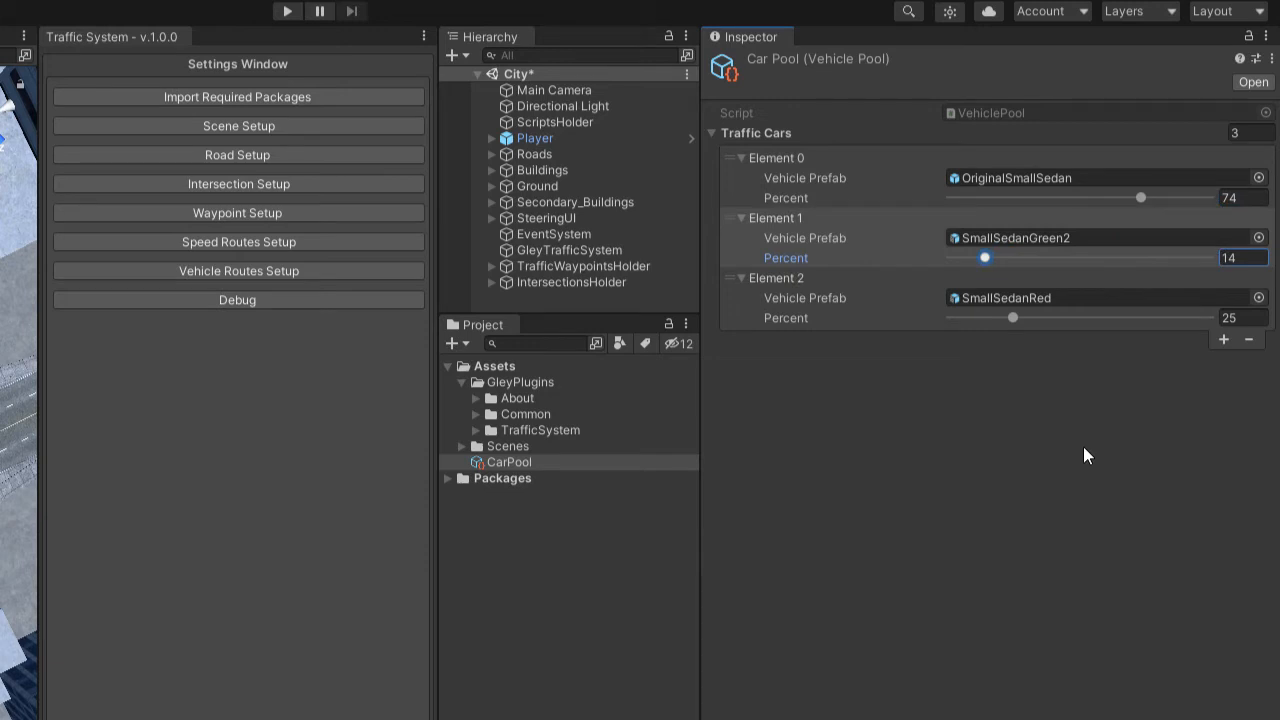
mouse_move(828, 213)
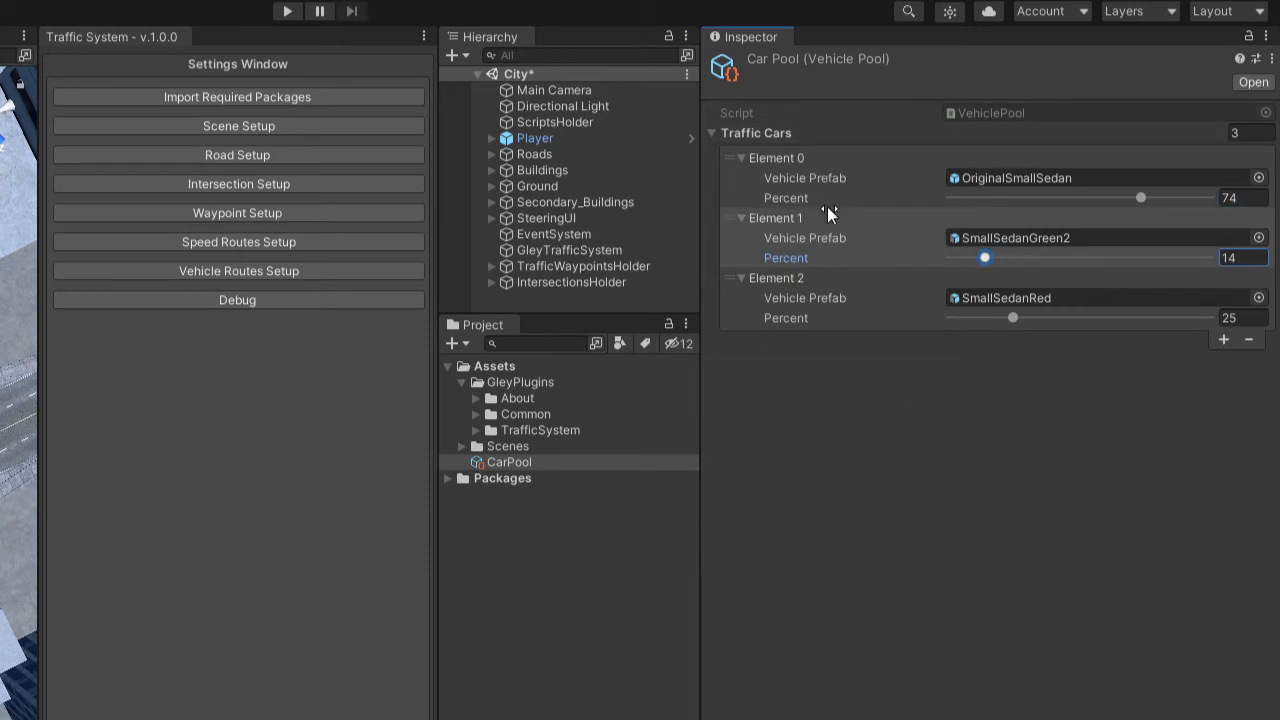
mouse_move(888, 360)
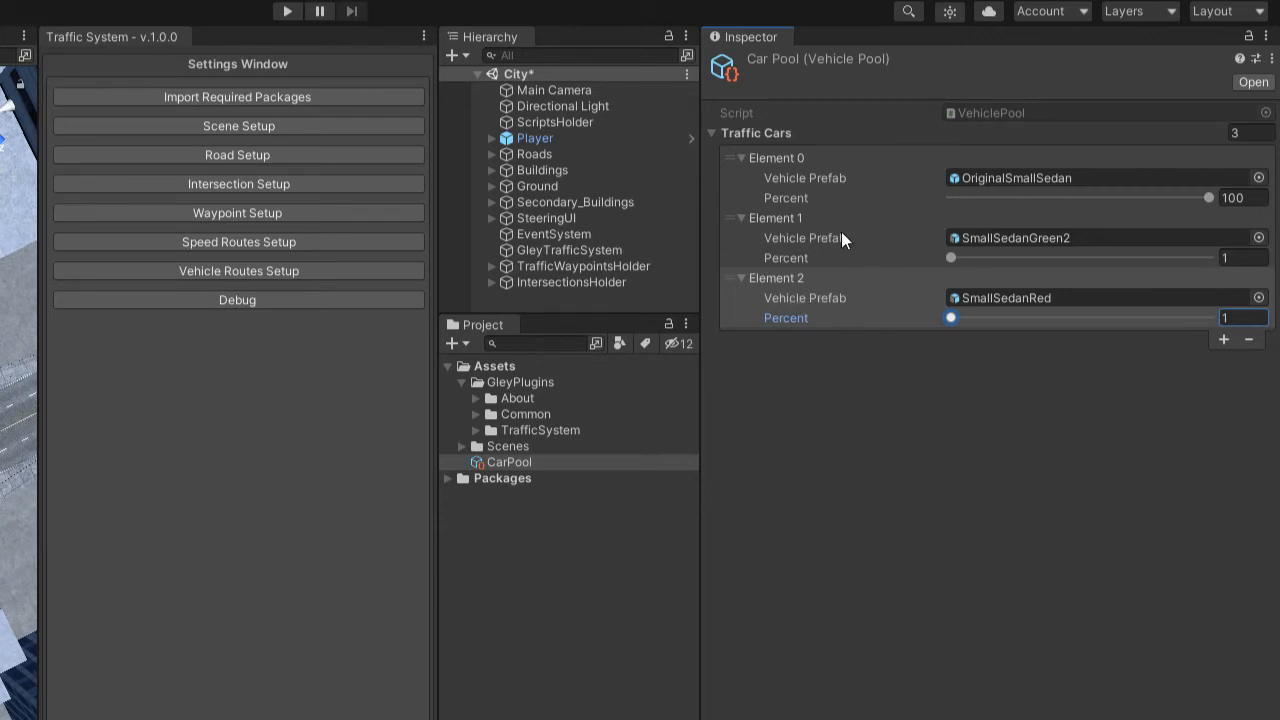
mouse_move(1125, 174)
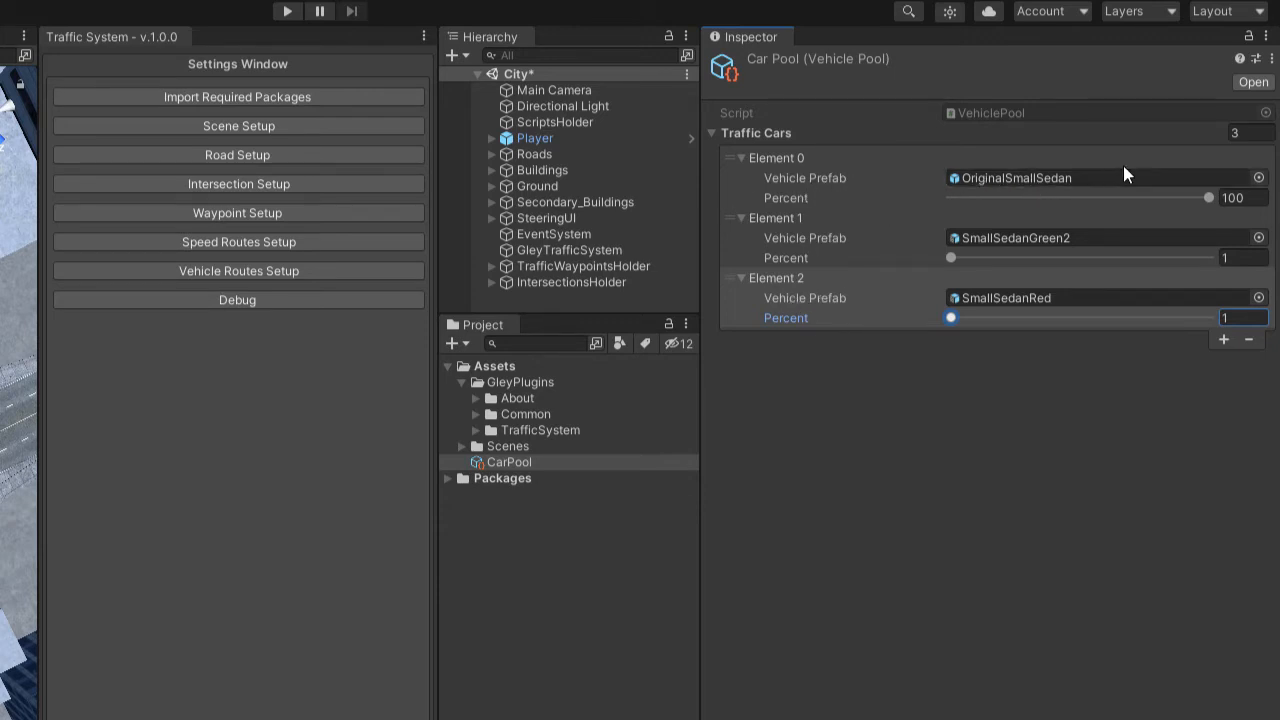
left_click_drag(1208, 197, 1083, 197)
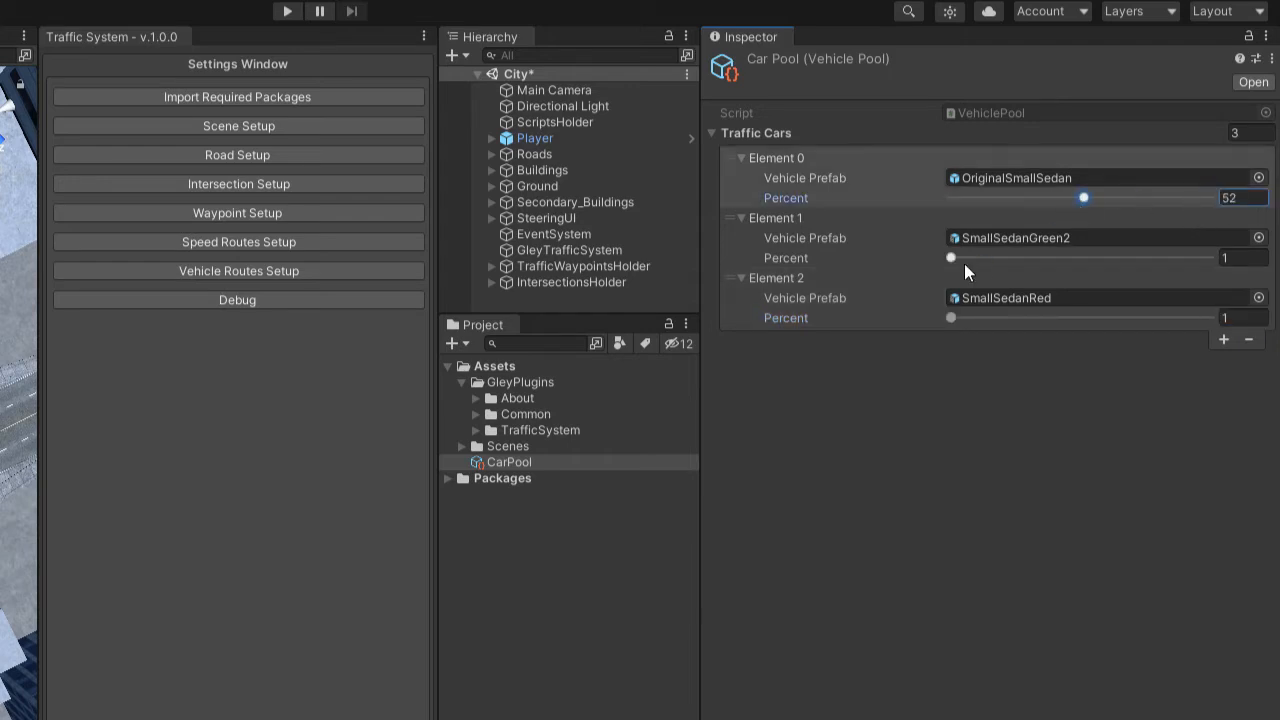
left_click_drag(951, 317, 1156, 317)
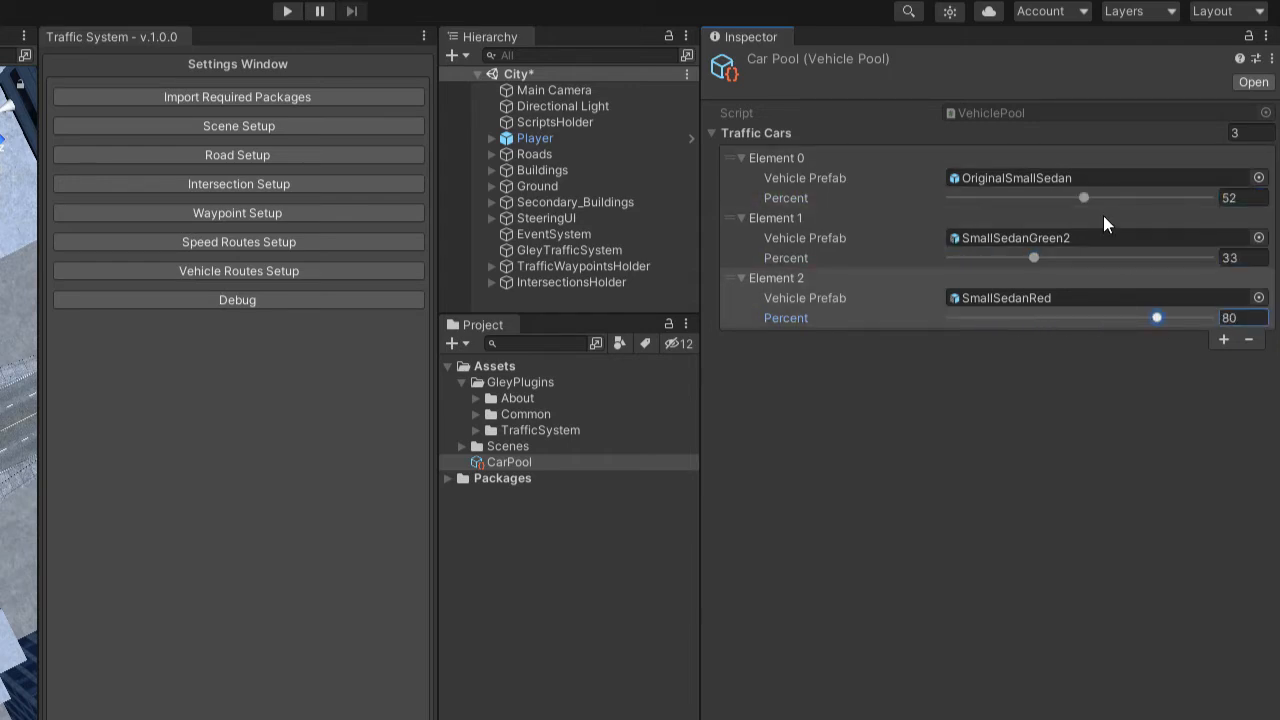
left_click_drag(1035, 258, 1092, 258)
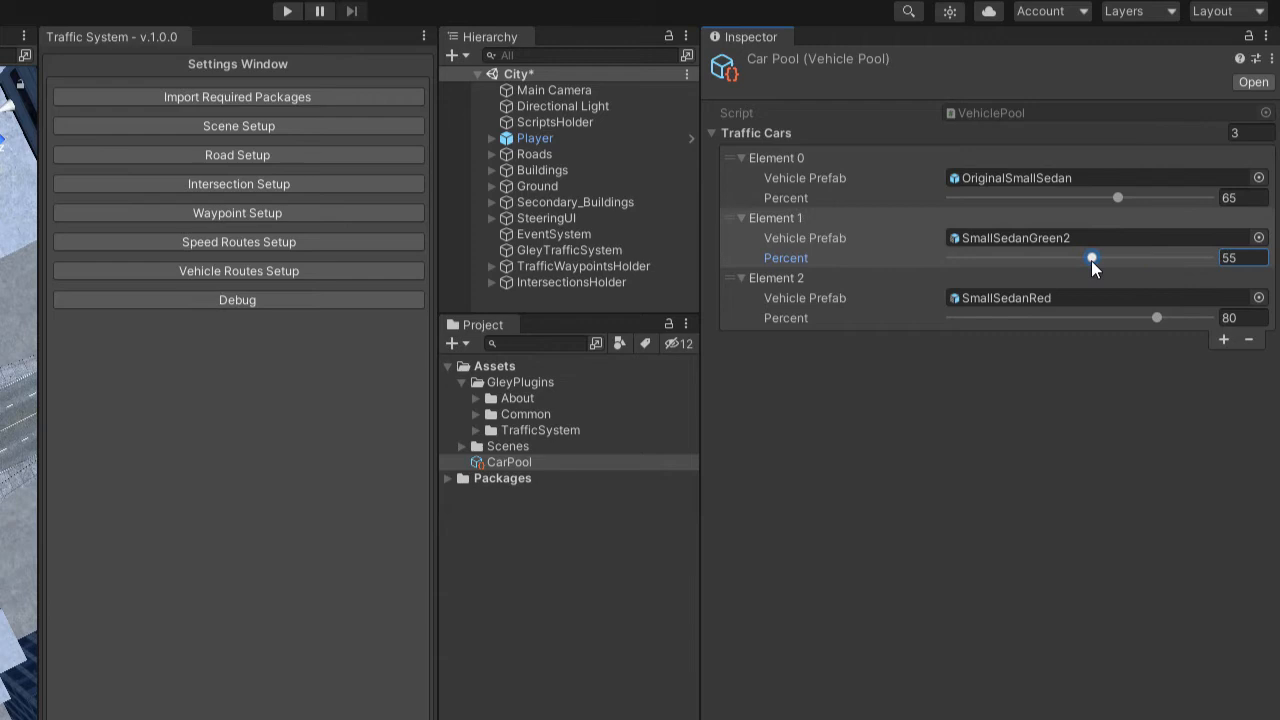
left_click_drag(1092, 257, 988, 257)
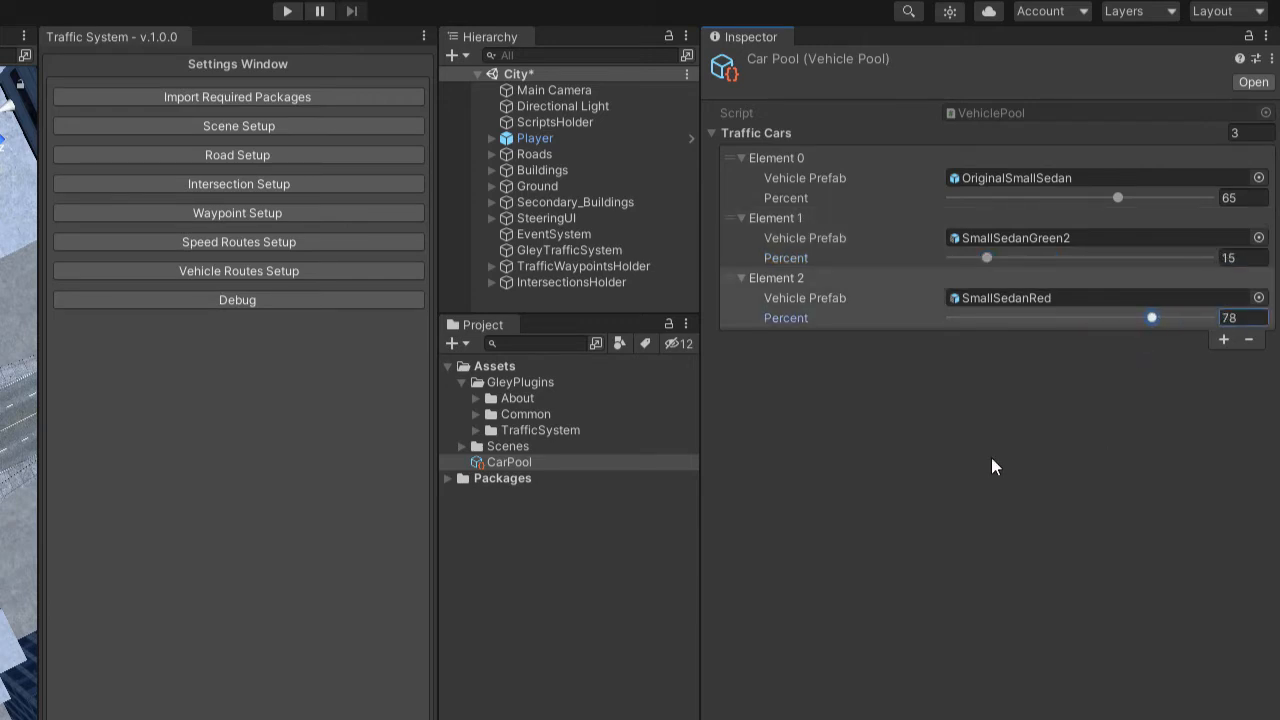
left_click(555, 121)
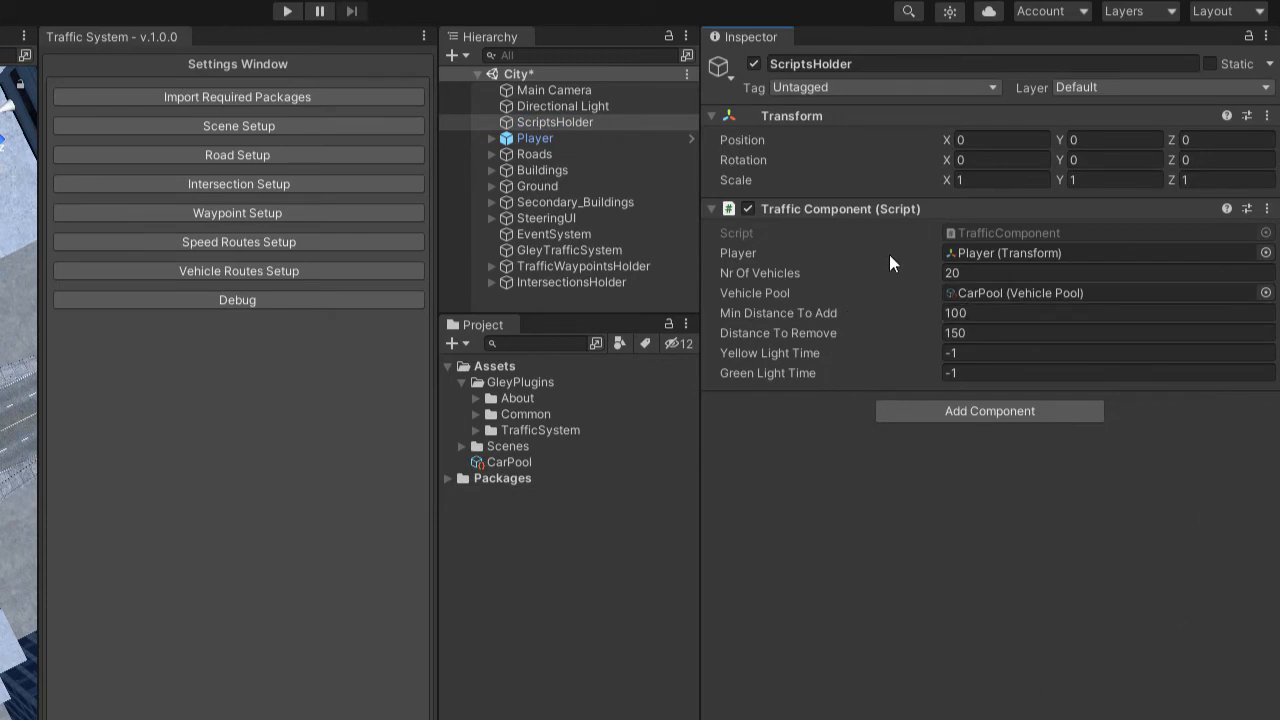
mouse_move(780, 343)
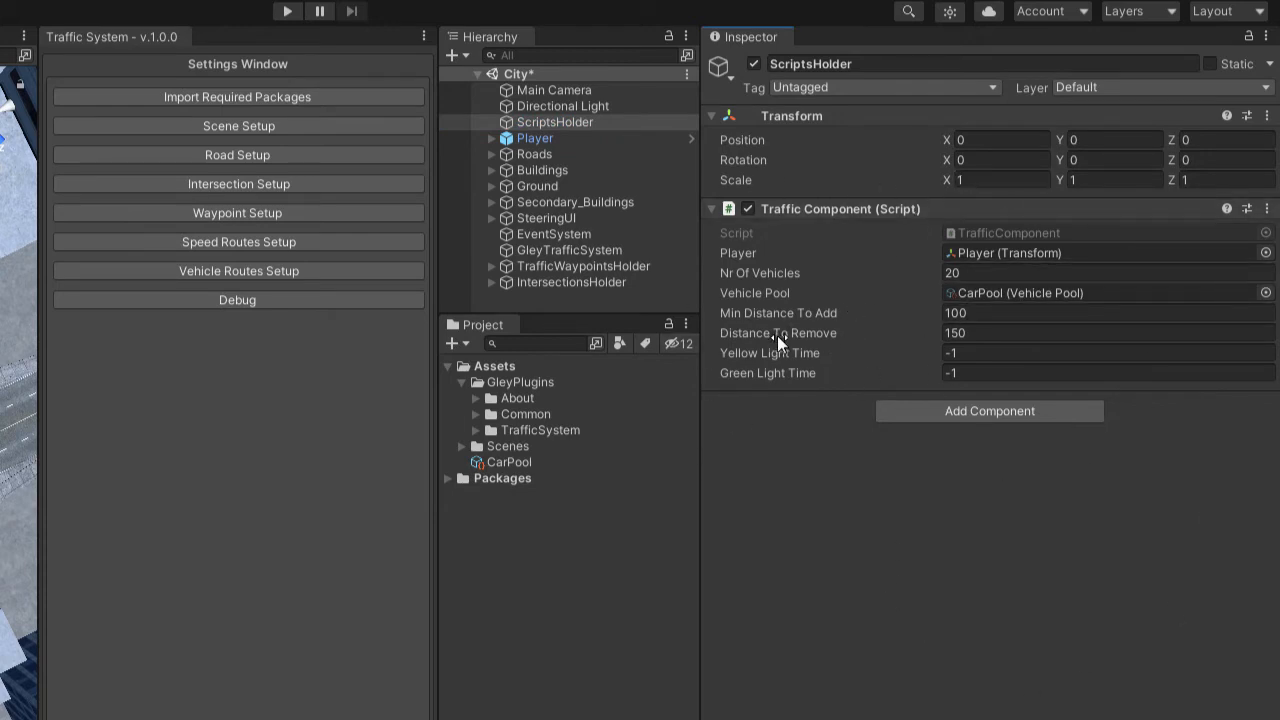
mouse_move(783, 345)
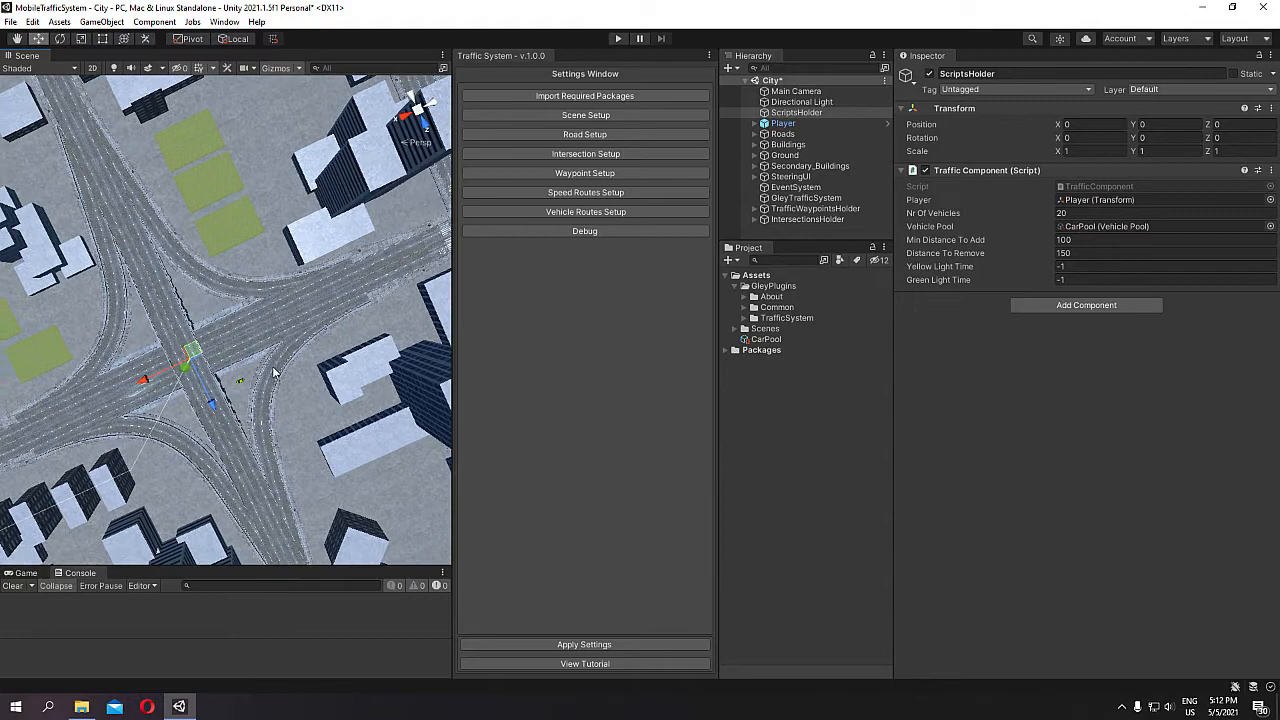
Step: Inspect the ScriptsHolder Traffic Component referencing the player and the CarPool vehicle pool
left_click(783, 123)
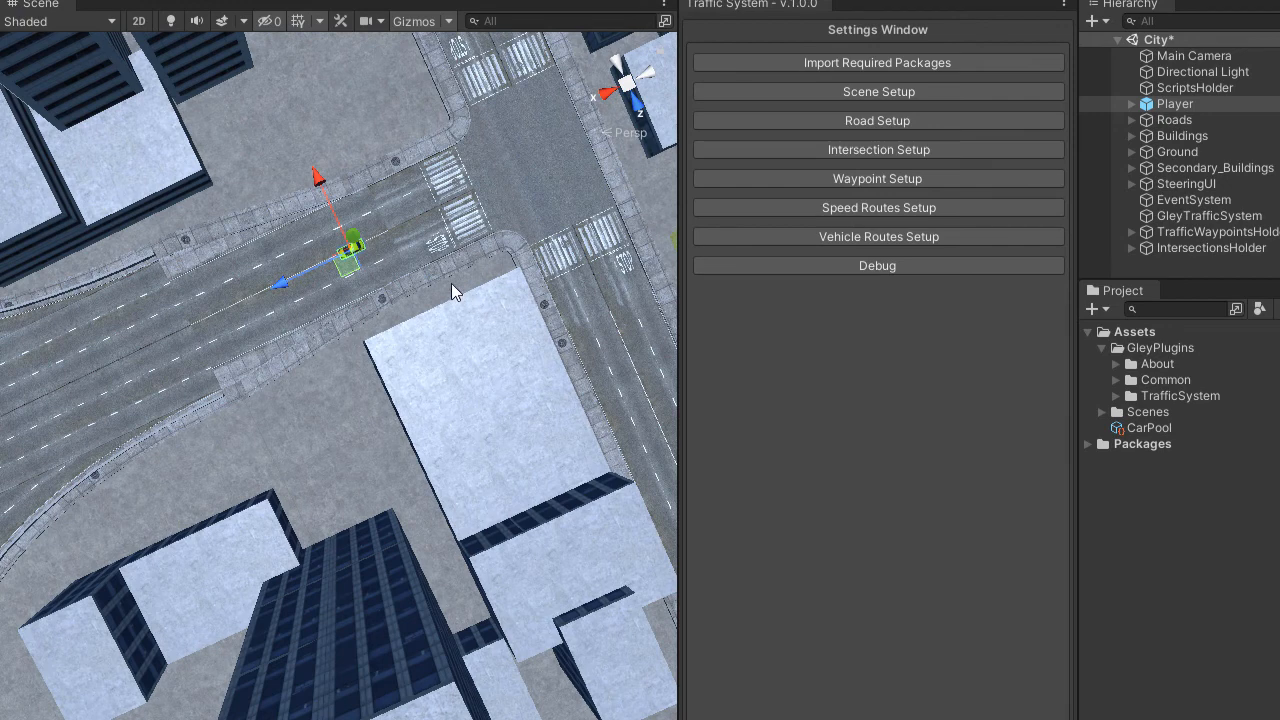
mouse_move(575, 362)
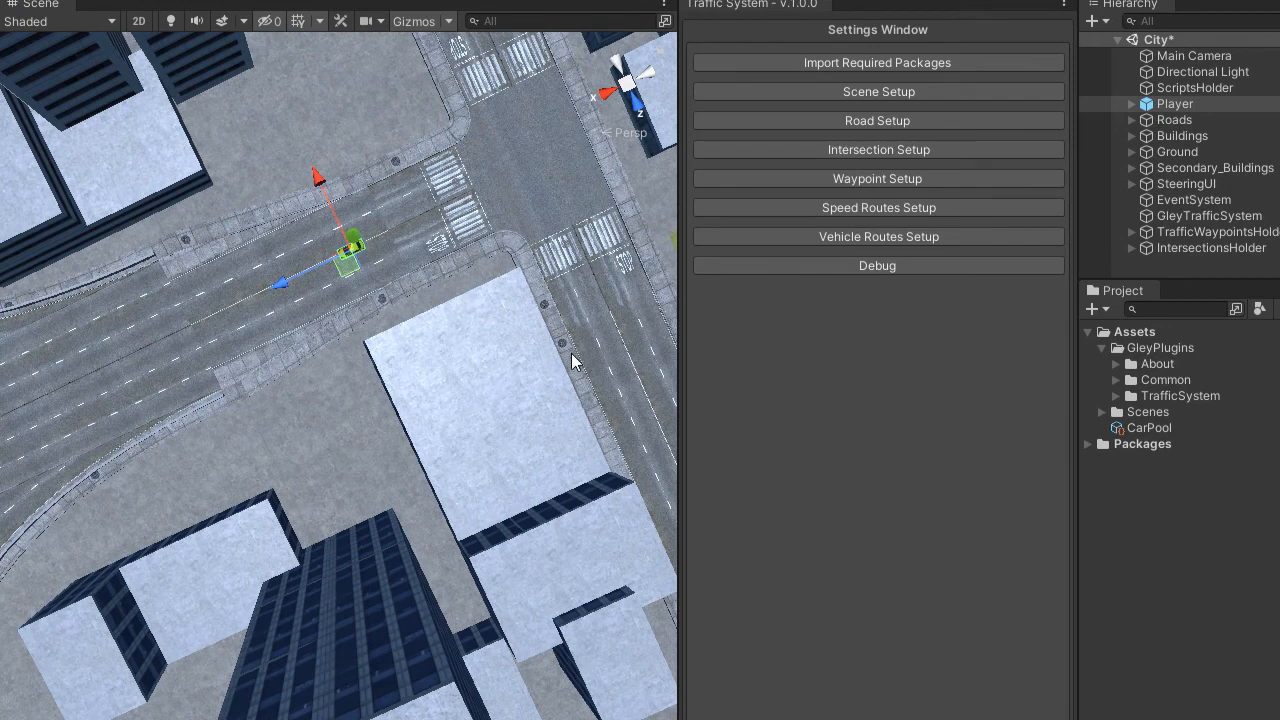
mouse_move(560, 367)
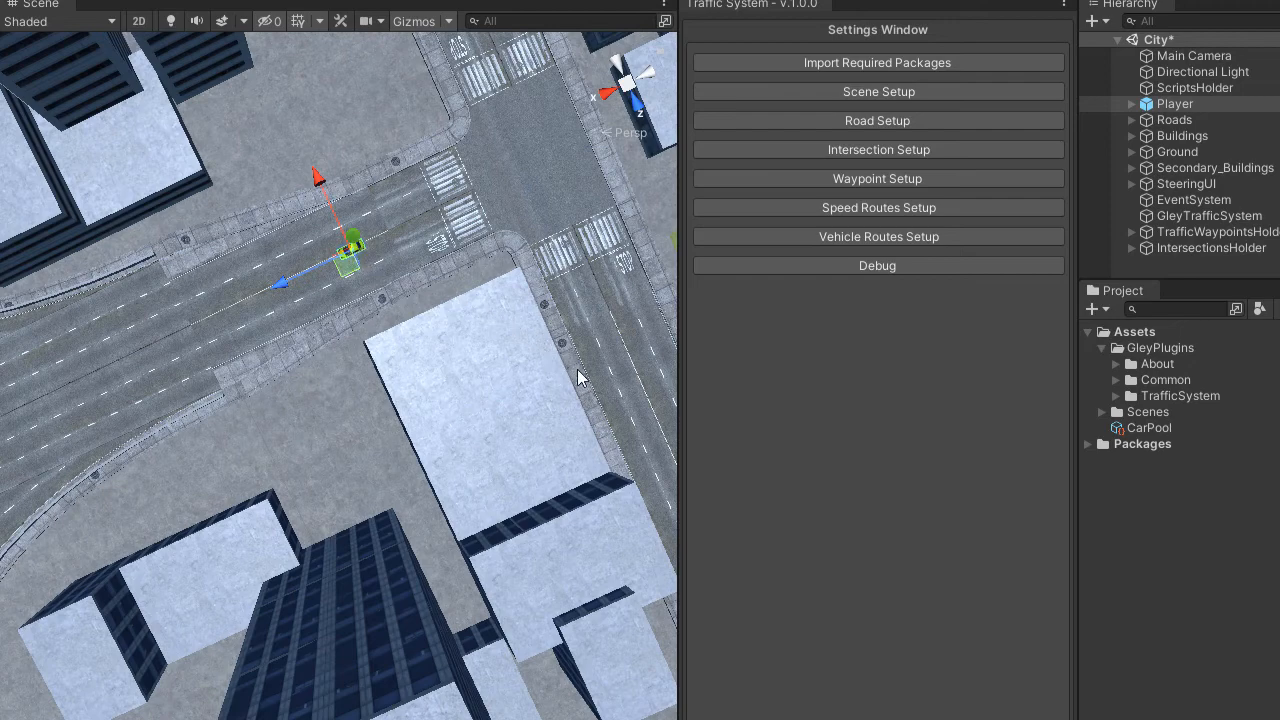
mouse_move(507, 502)
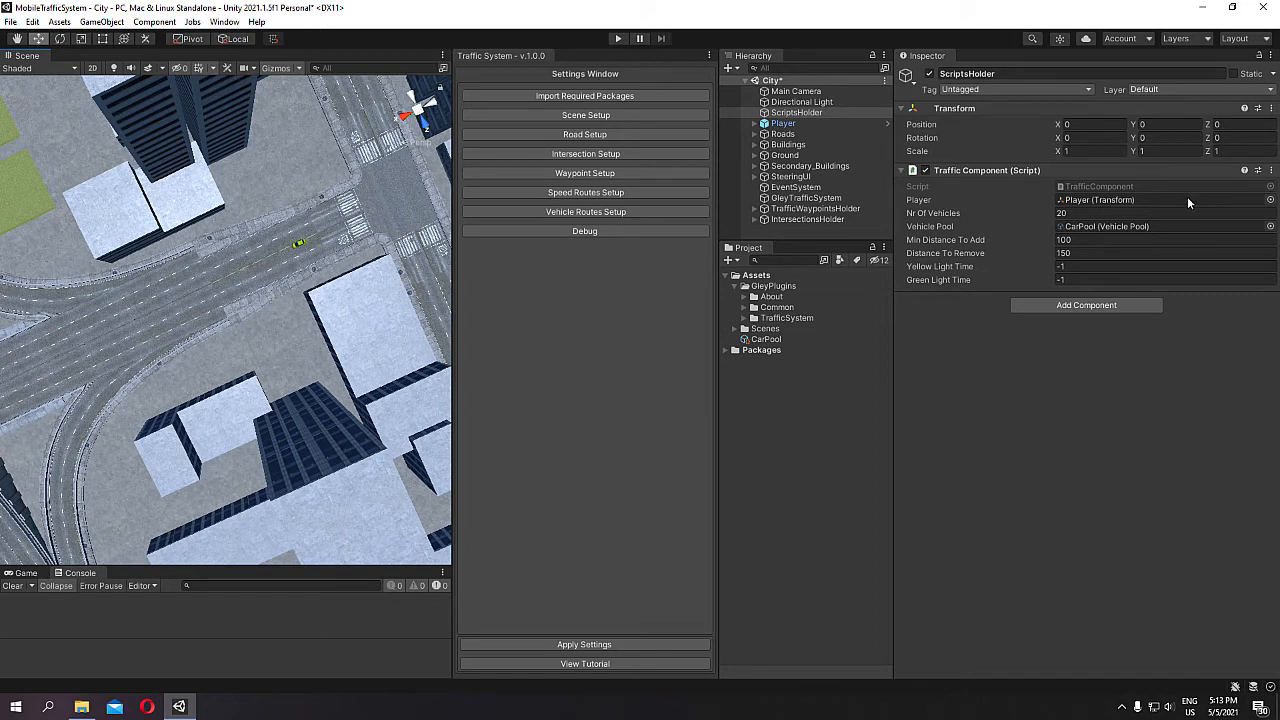
left_click(1150, 239)
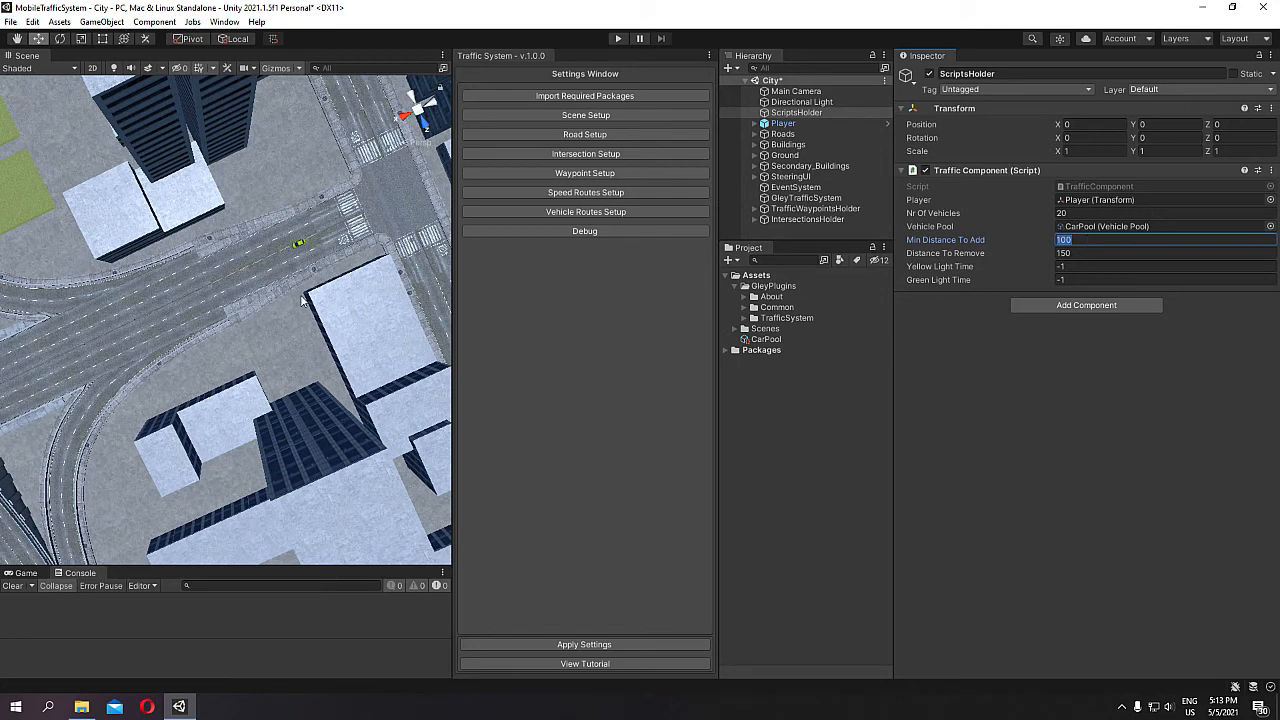
mouse_move(323, 250)
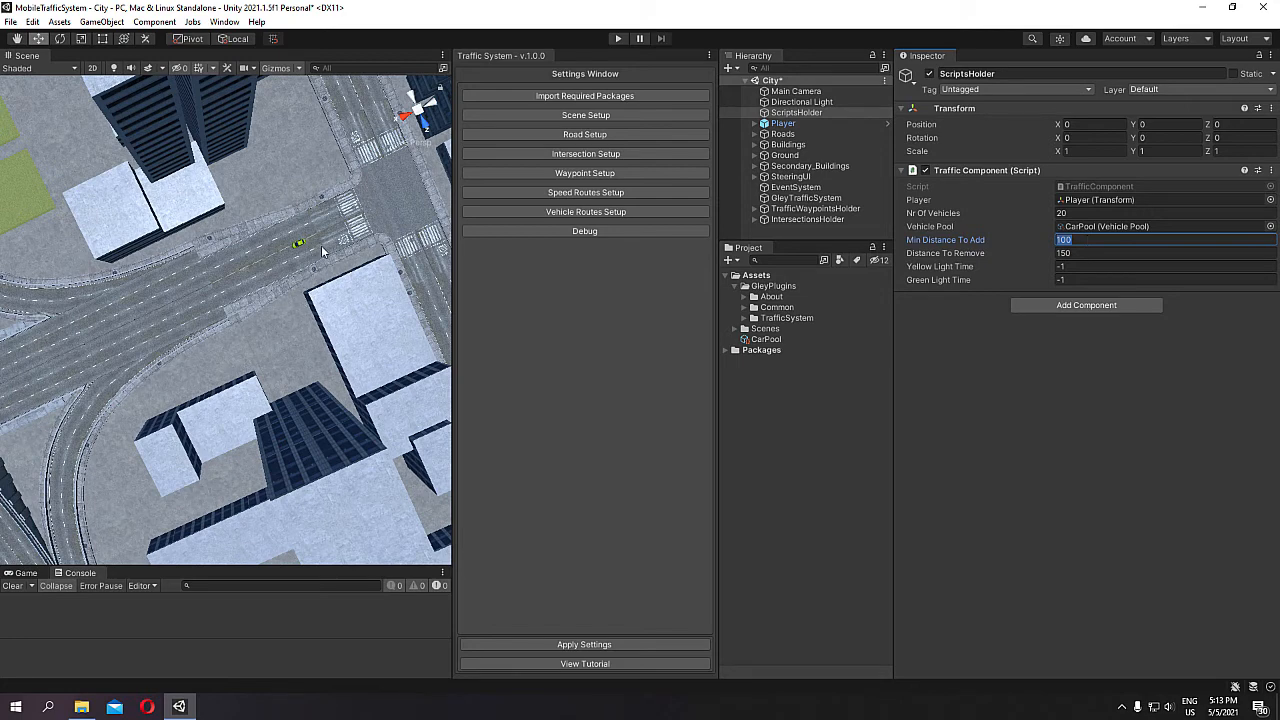
mouse_move(1050, 240)
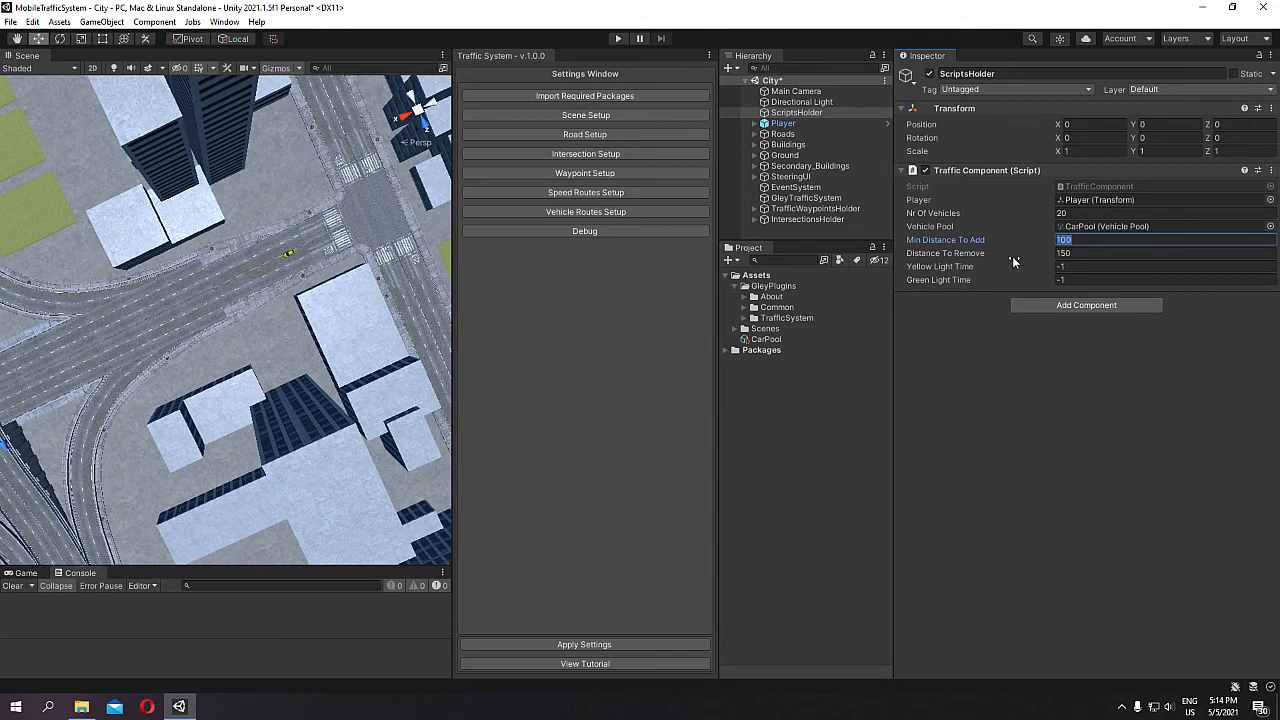
left_click(1165, 253)
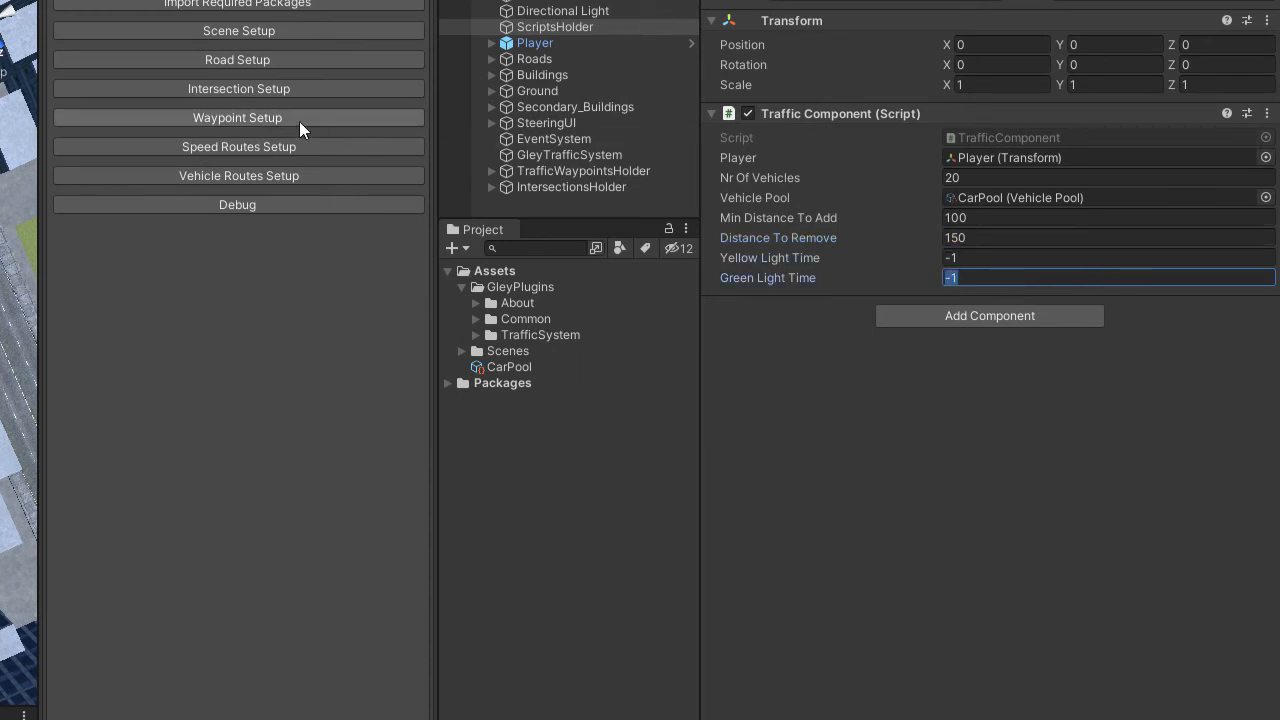
Step: Open Intersection_1's light settings from Intersection Setup, showing green 10 and yellow 2
left_click(237, 88)
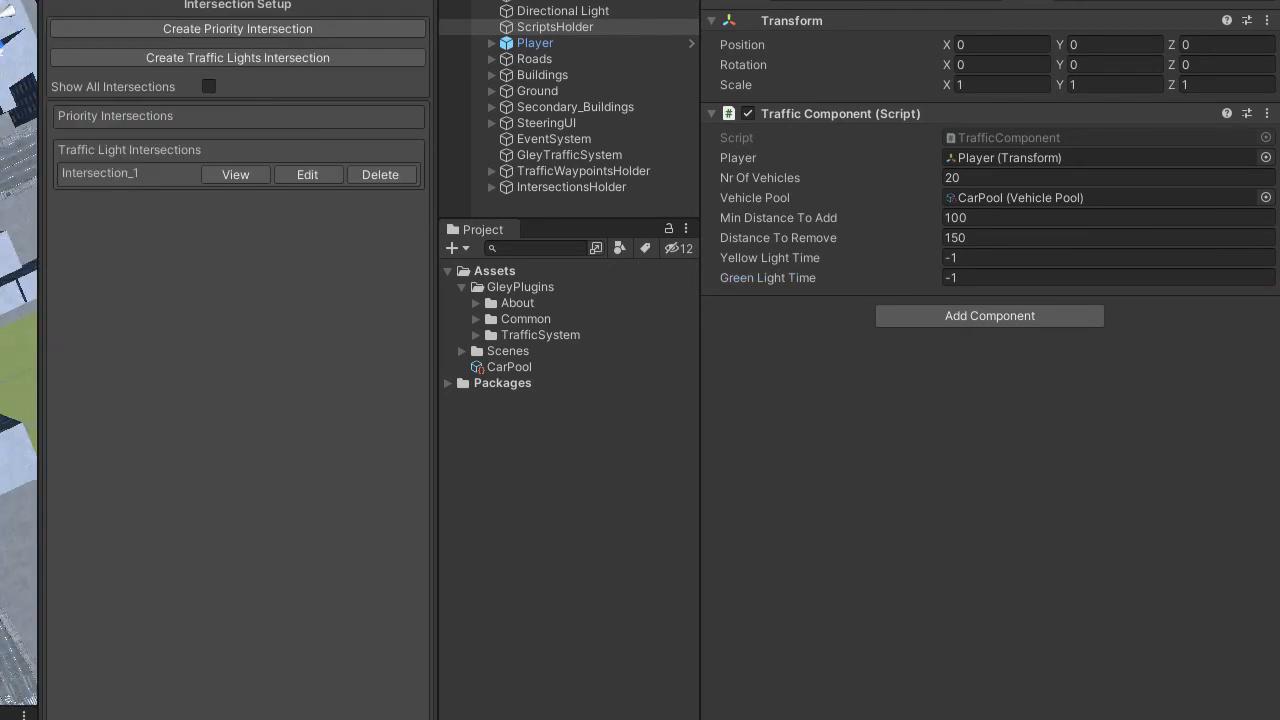
left_click(307, 174)
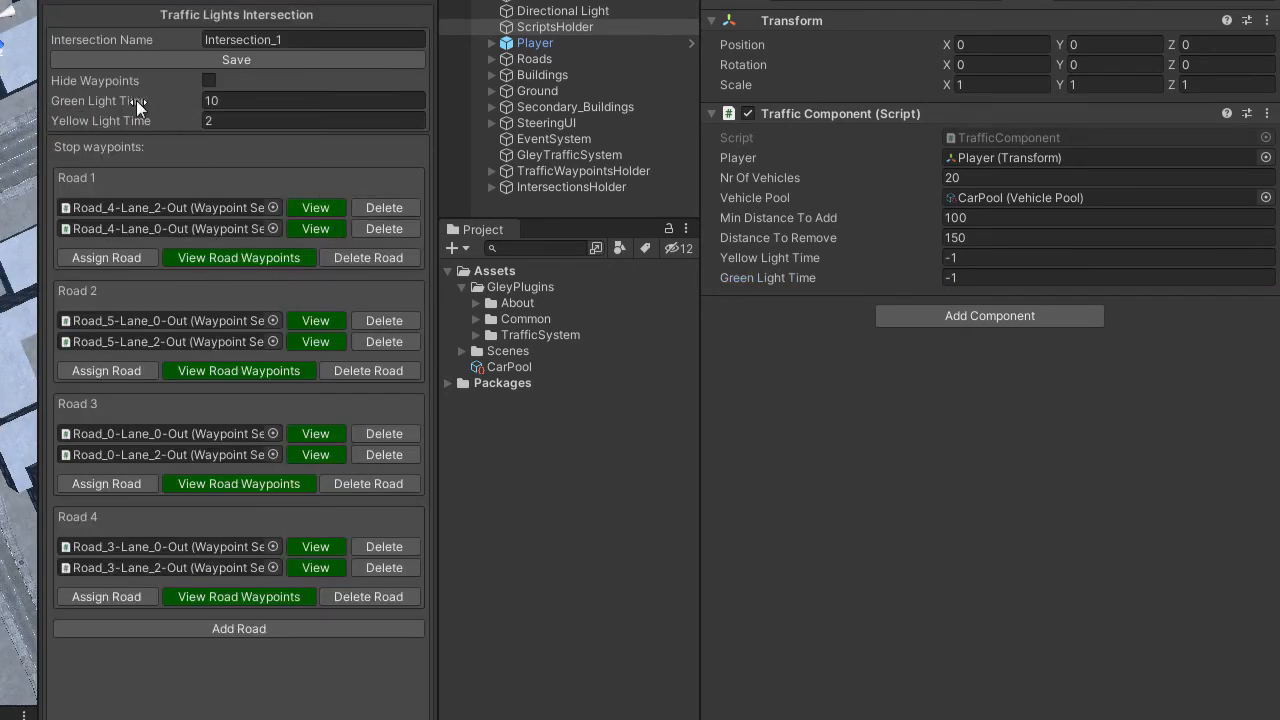
left_click(313, 100)
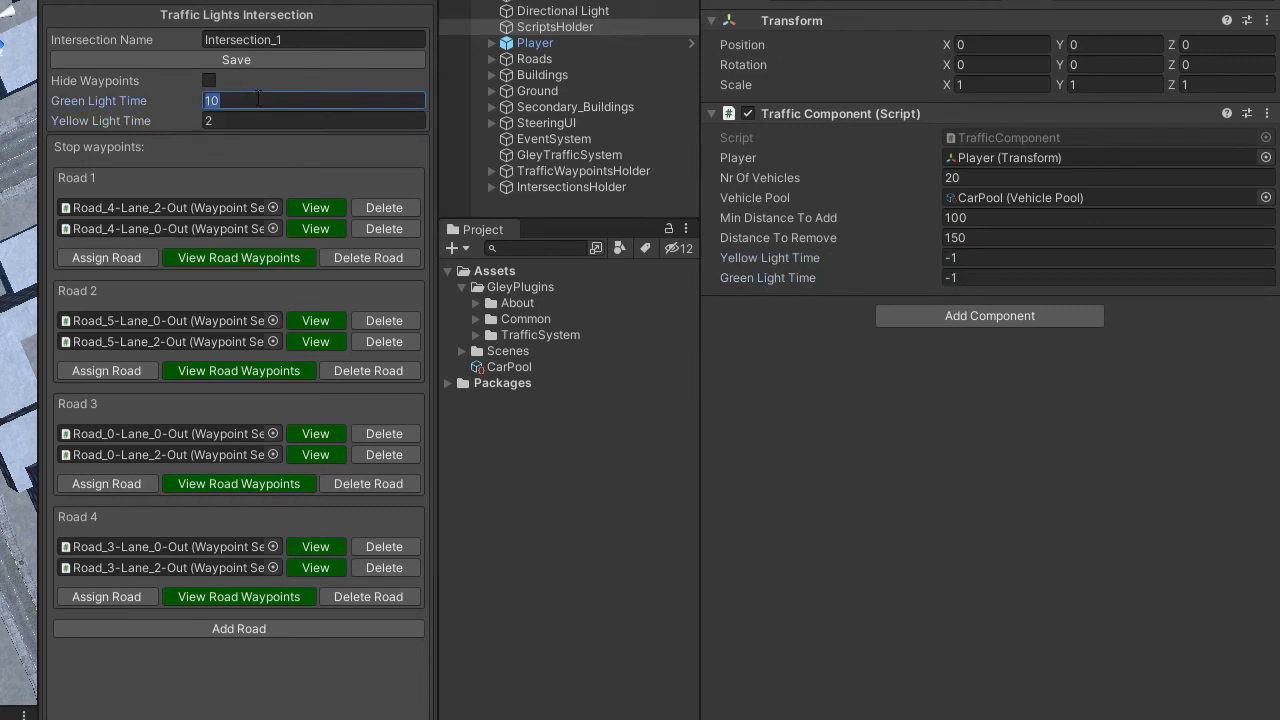
Step: Set the ScriptsHolder Yellow Light Time to 5 and Green Light Time to 1
left_click(1108, 257)
type("5")
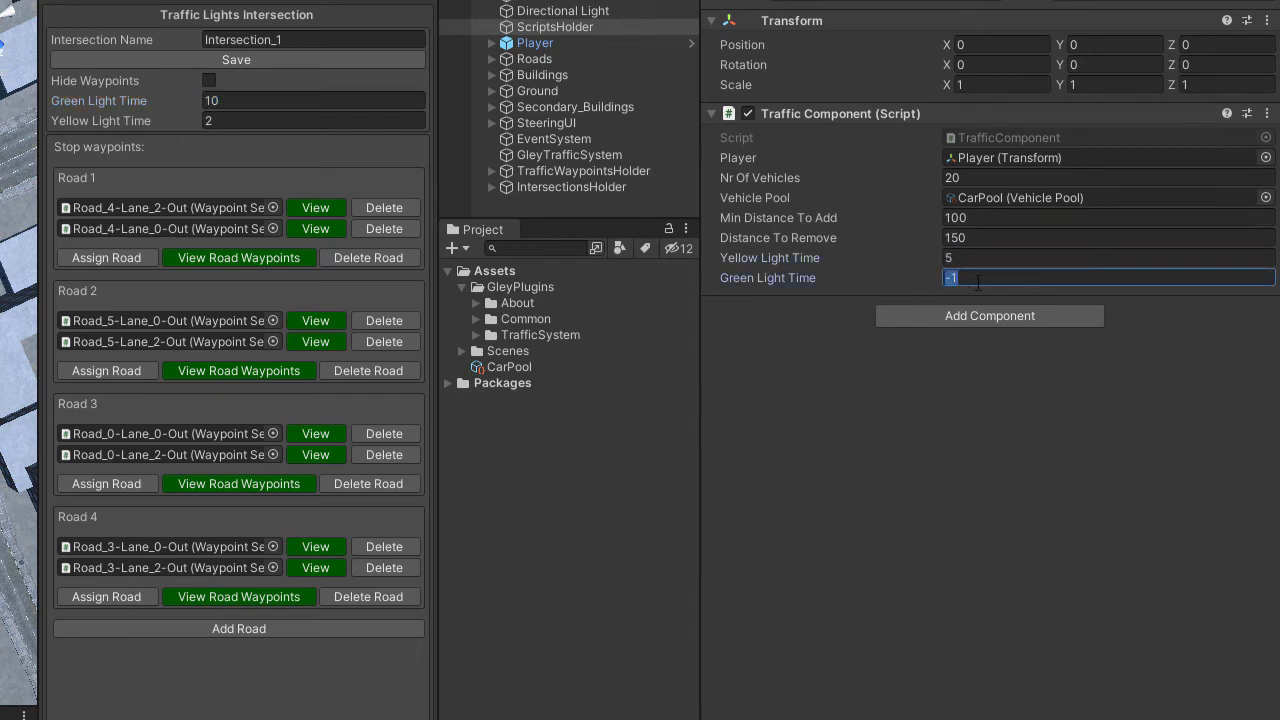
type("1")
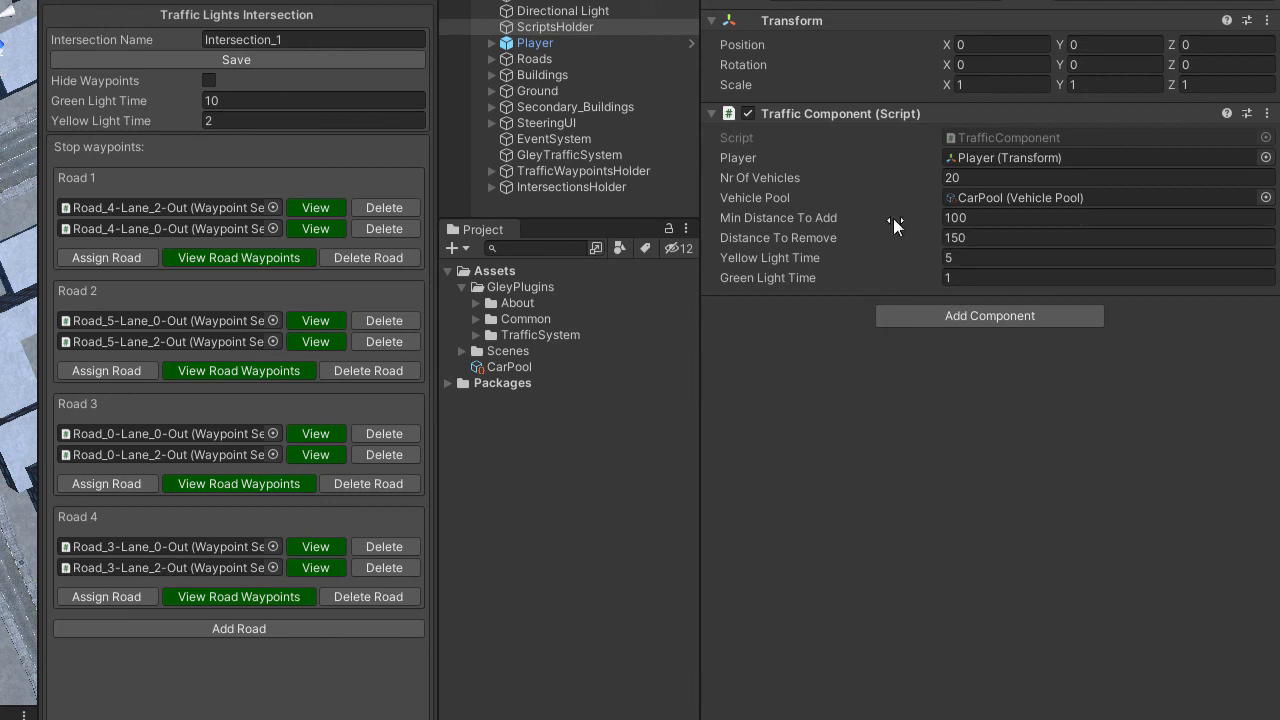
mouse_move(1017, 473)
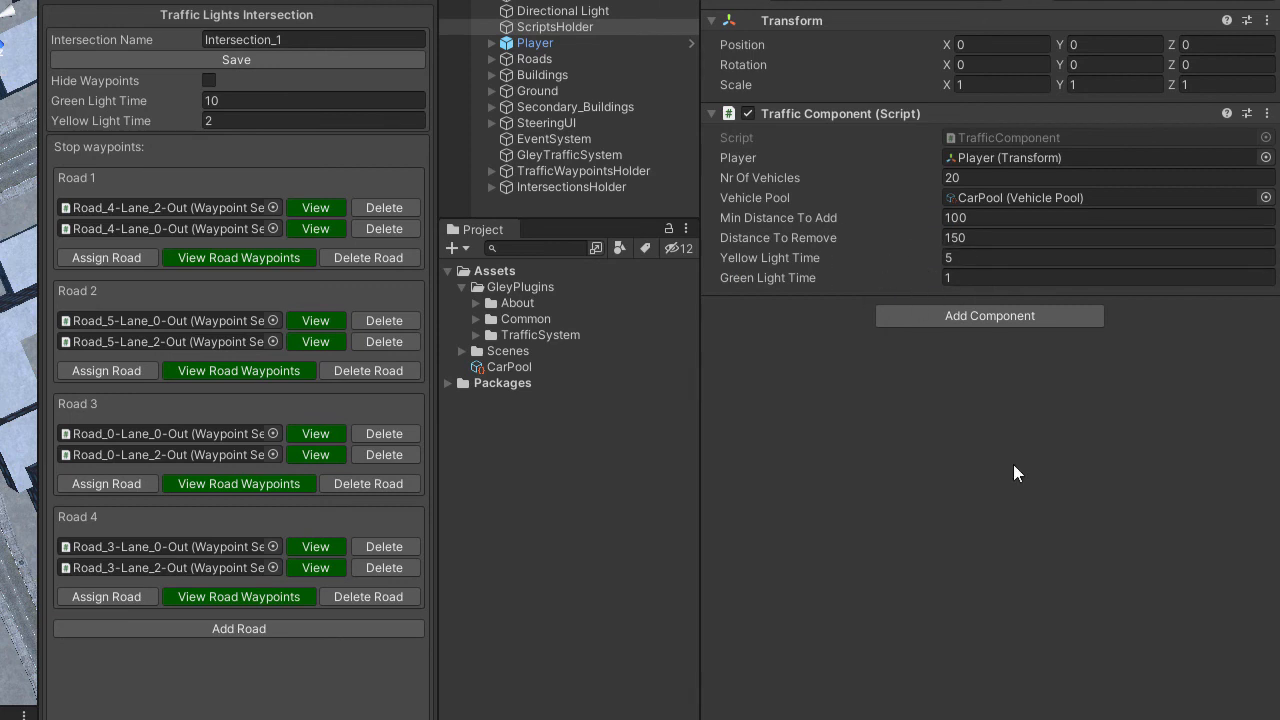